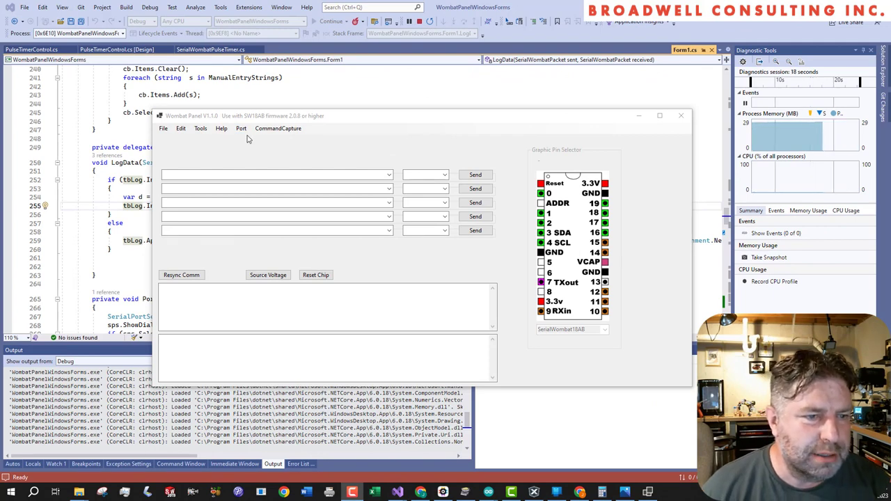
Select COM9 in the Select Serial Port dialog and connect to the chip
left_click(241, 128)
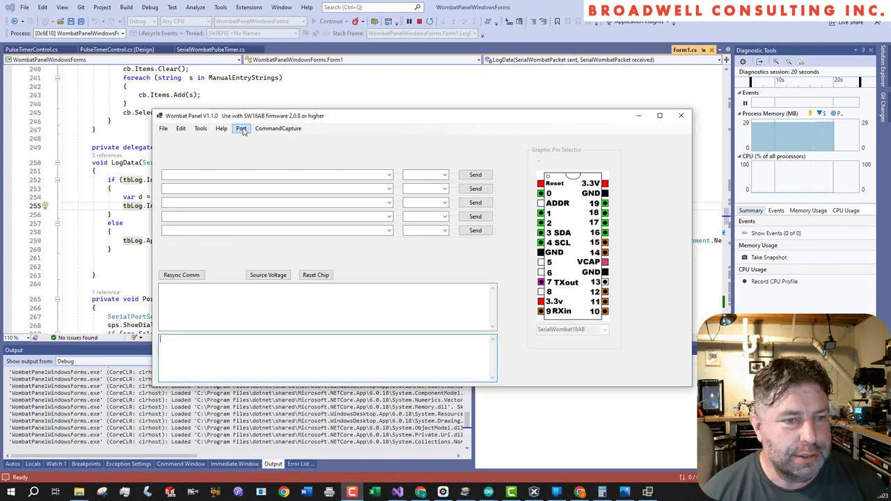
left_click(241, 128)
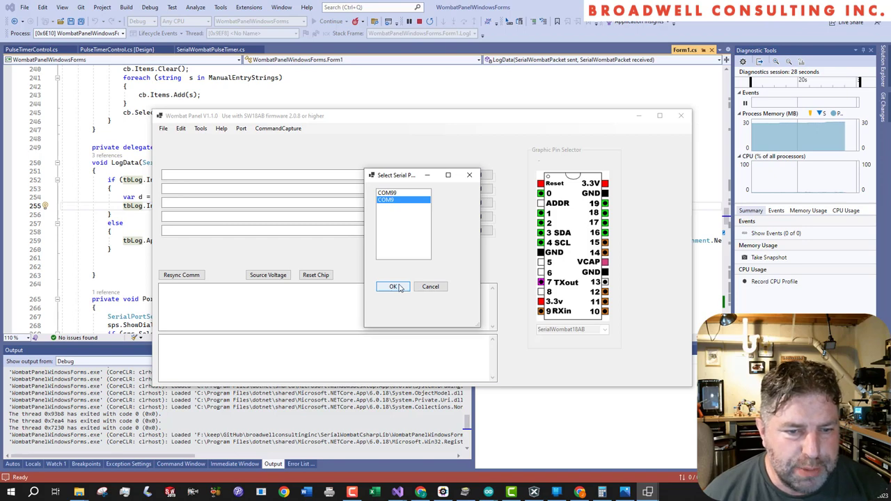
left_click(393, 287)
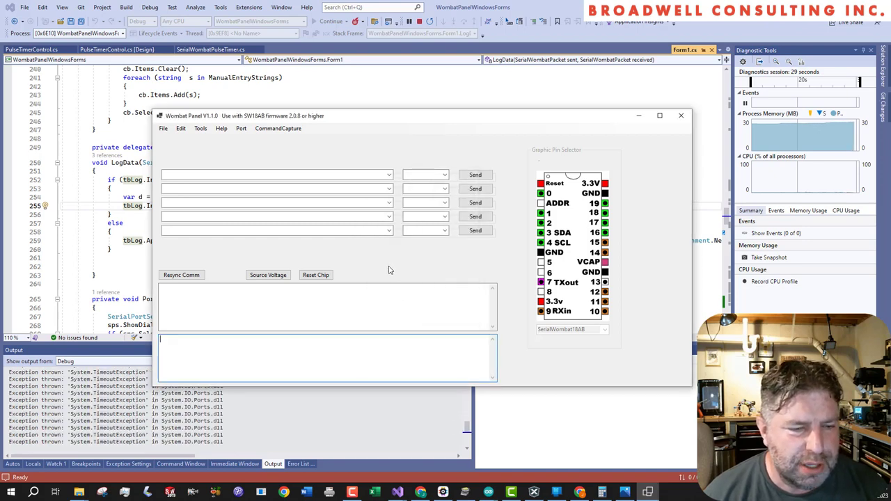
mouse_move(368, 295)
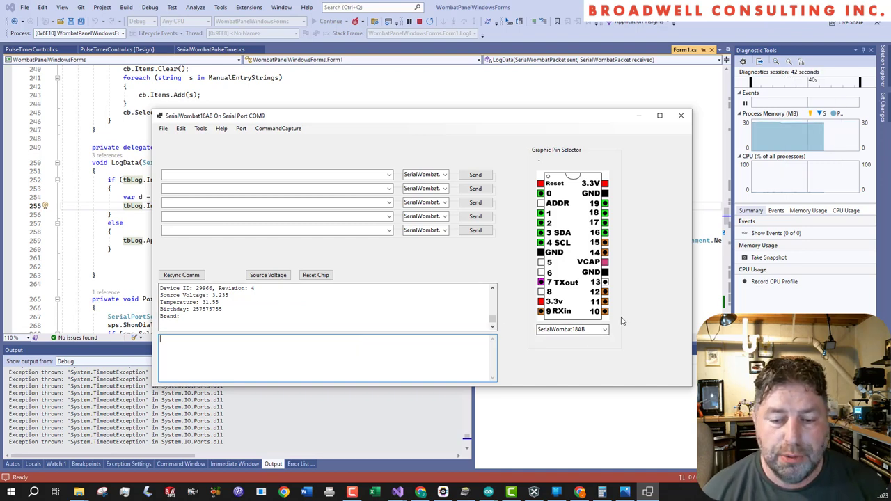
Assign PWM mode to pin 10 and PulseTimer mode to pin 11 in the pin selector
left_click(570, 329)
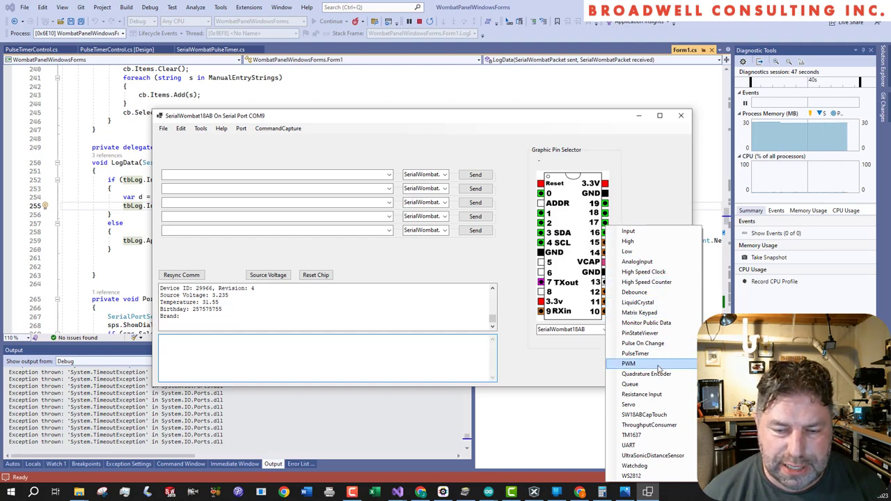
left_click(627, 363)
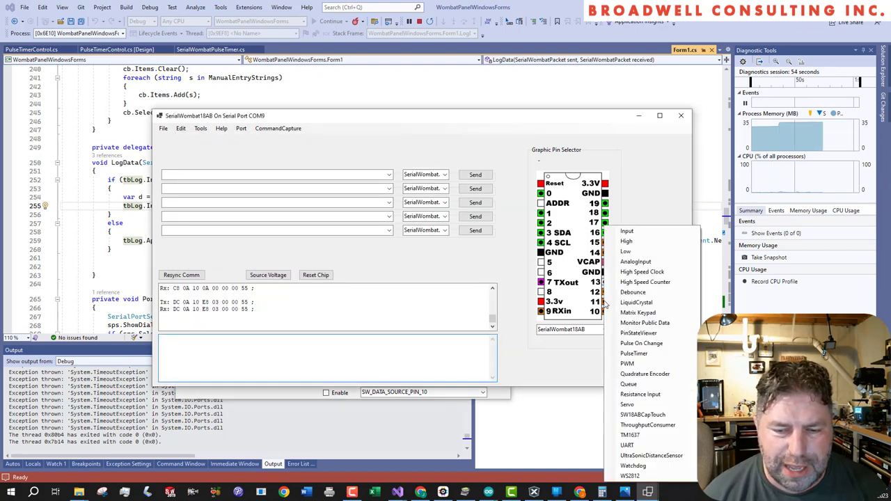
mouse_move(633, 354)
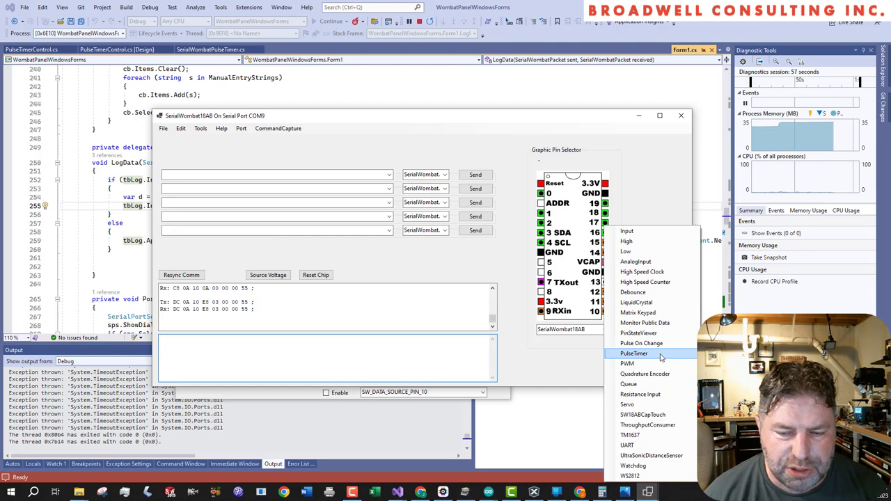
left_click(634, 353)
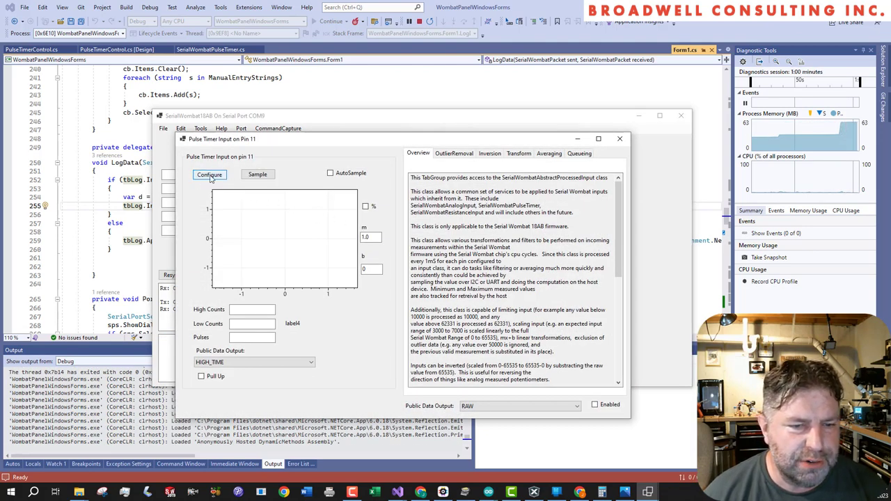
Apply the pin 11 pulse timer setup and bring up pin 12's mode choices
left_click(331, 173)
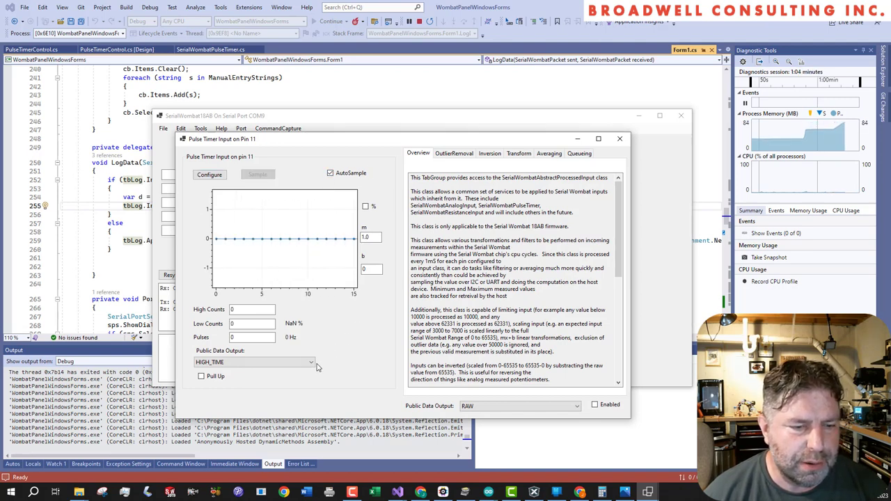
left_click(202, 376)
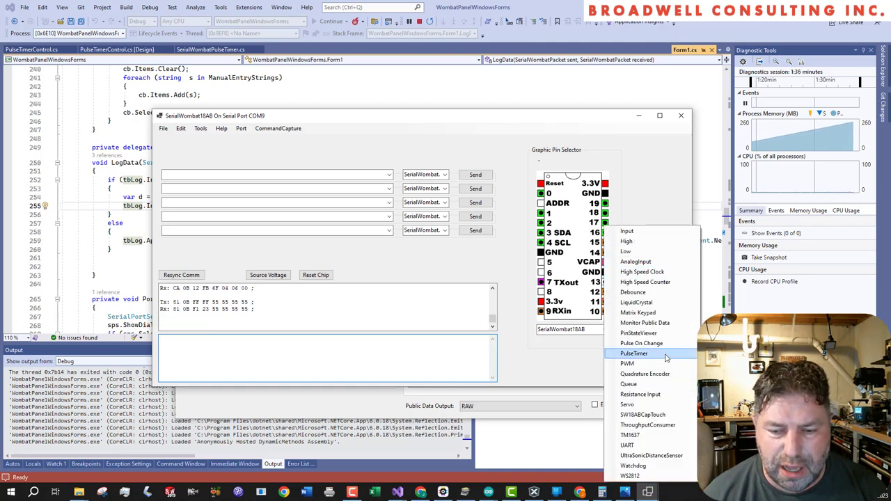
Configure pin 12 as a PulseTimer with Pull Up and FREQUENCY_ON_LTH_TRANSITION output
left_click(633, 354)
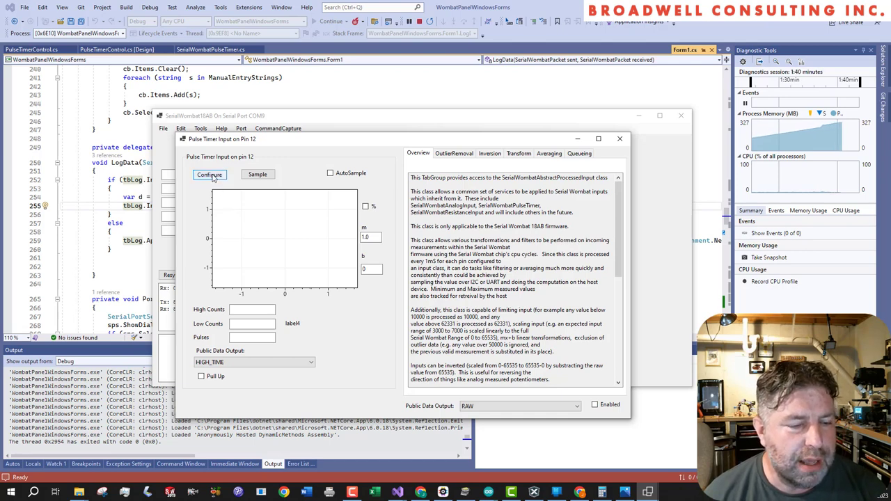
left_click(201, 375)
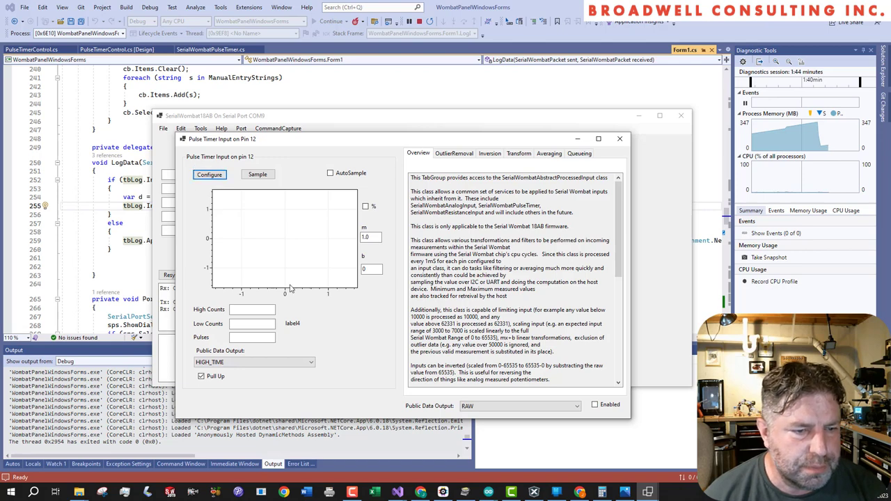
left_click(254, 362)
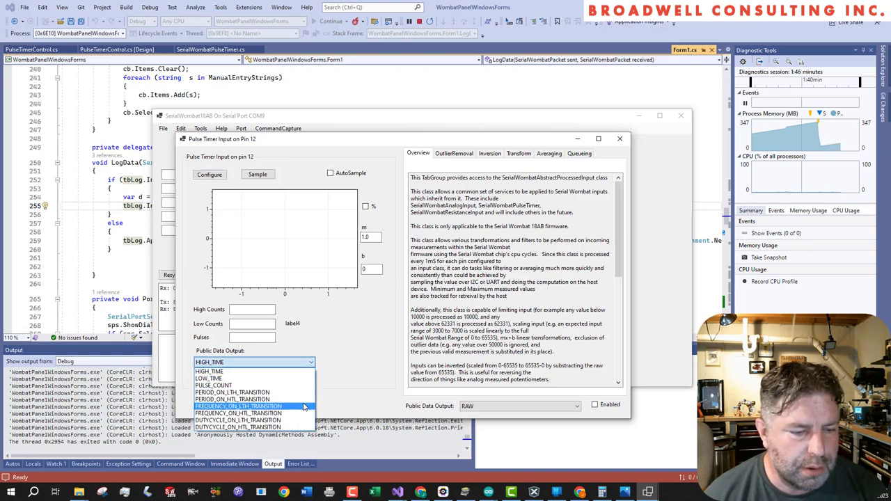
left_click(238, 405)
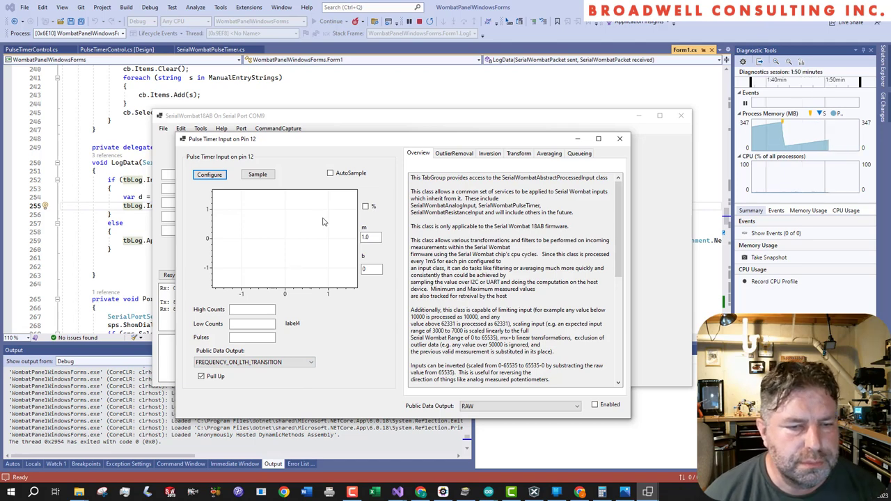
left_click(331, 172)
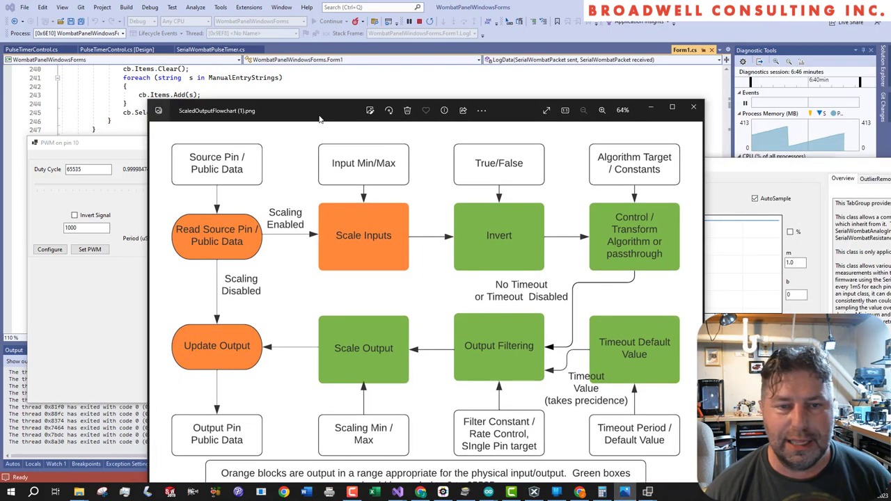
left_click(672, 107)
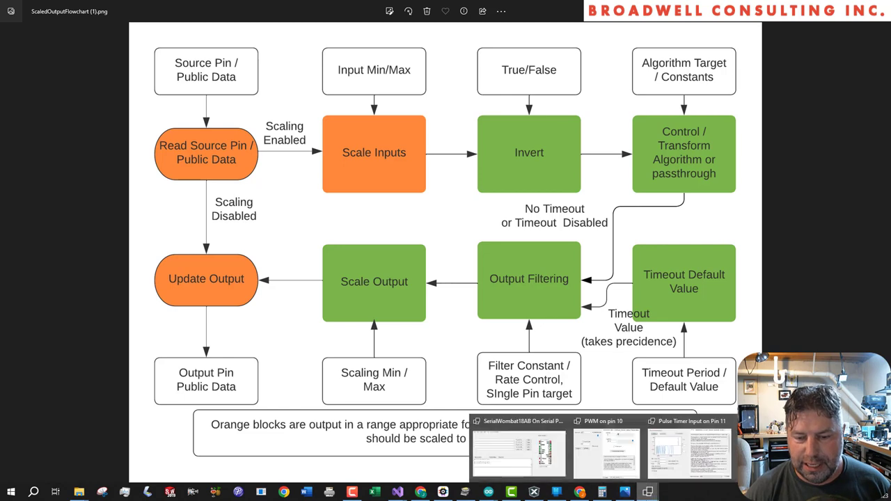
left_click(687, 452)
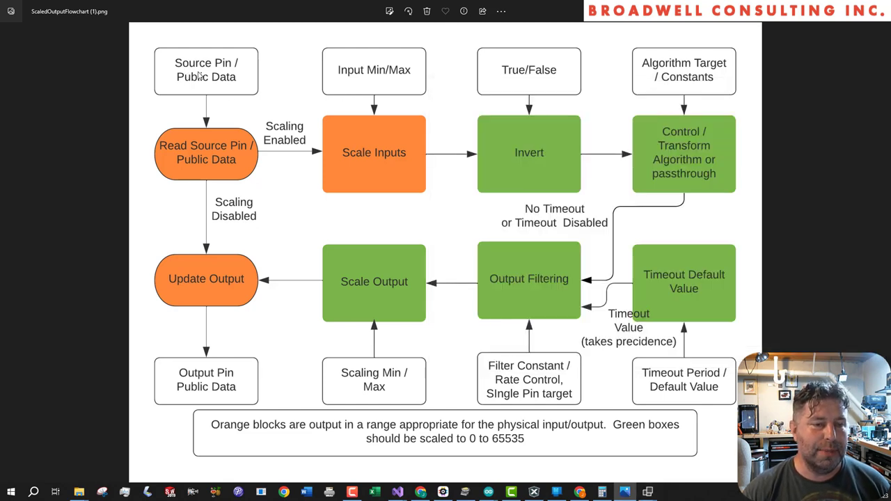
mouse_move(199, 161)
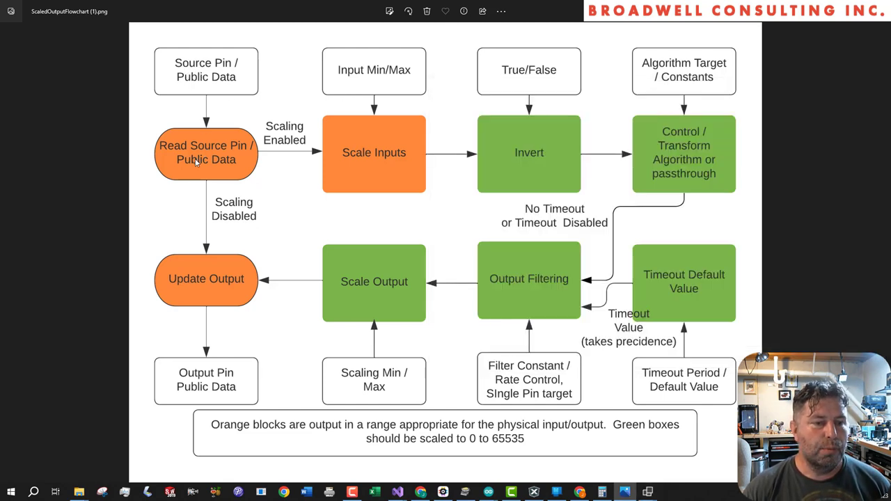
mouse_move(227, 174)
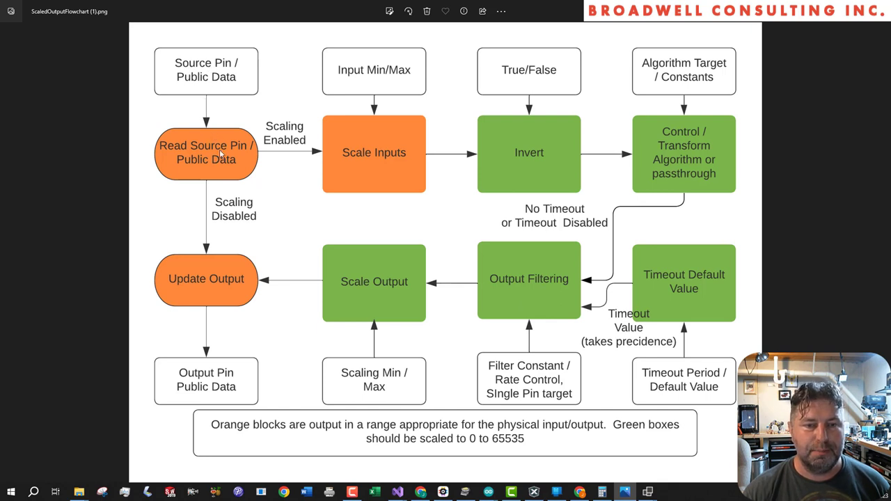
mouse_move(378, 161)
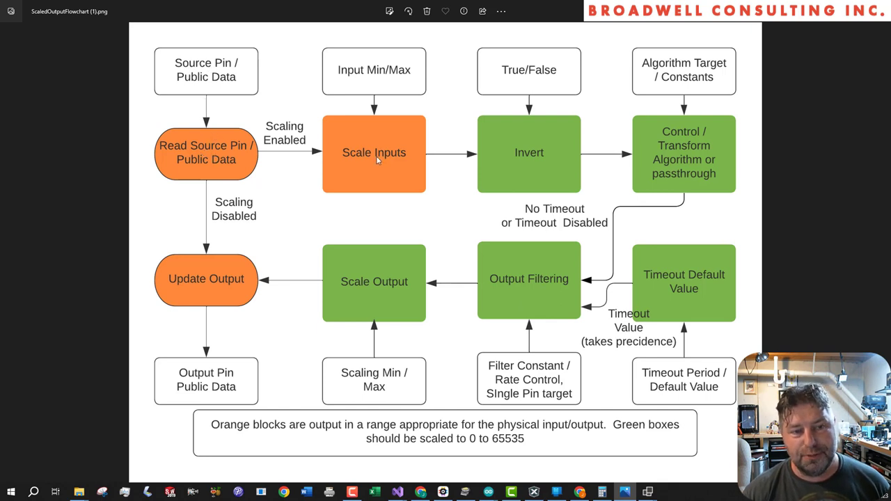
mouse_move(382, 170)
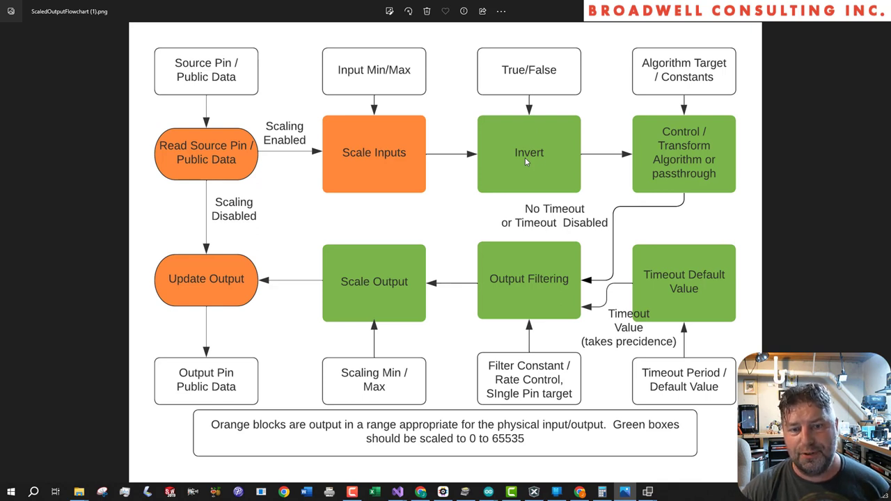
mouse_move(536, 142)
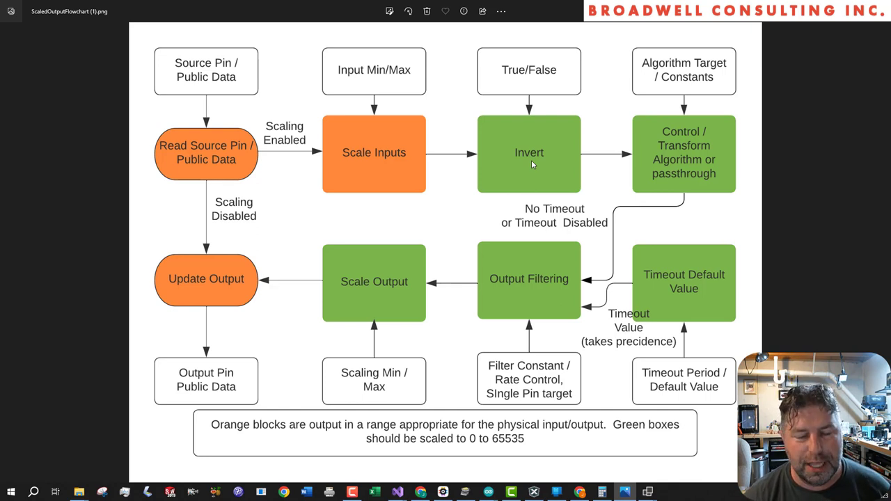
mouse_move(534, 108)
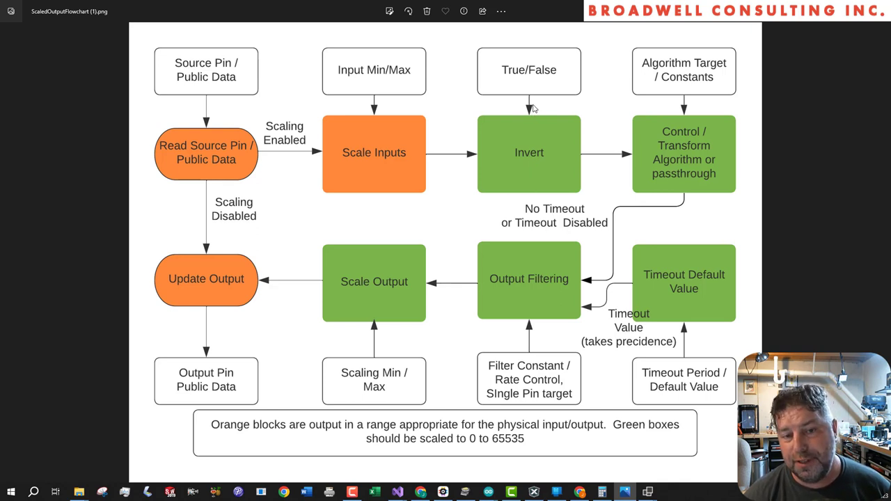
mouse_move(653, 188)
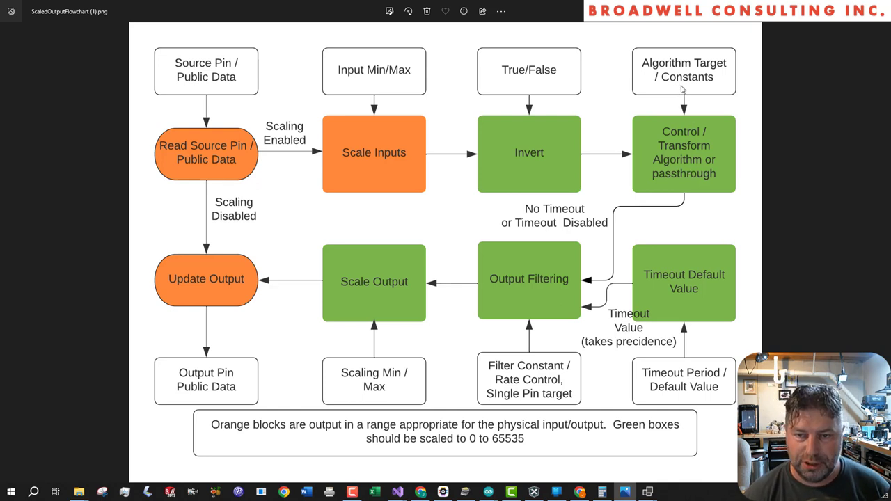
mouse_move(657, 89)
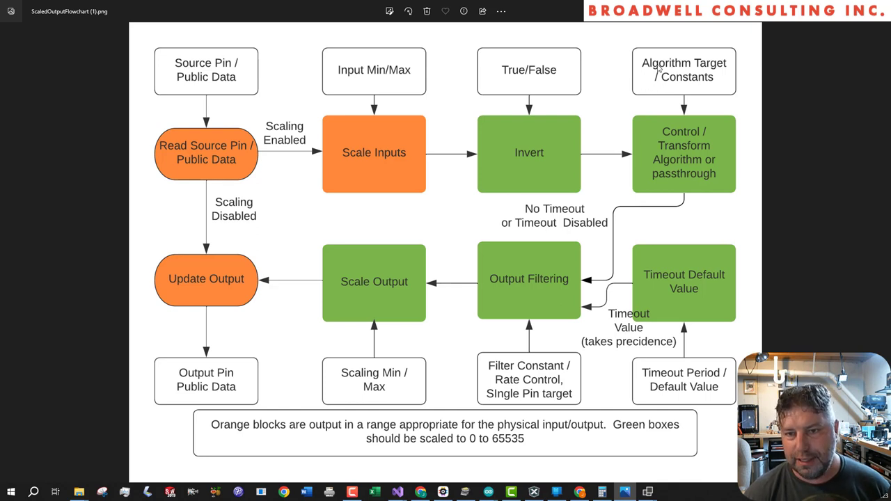
mouse_move(680, 86)
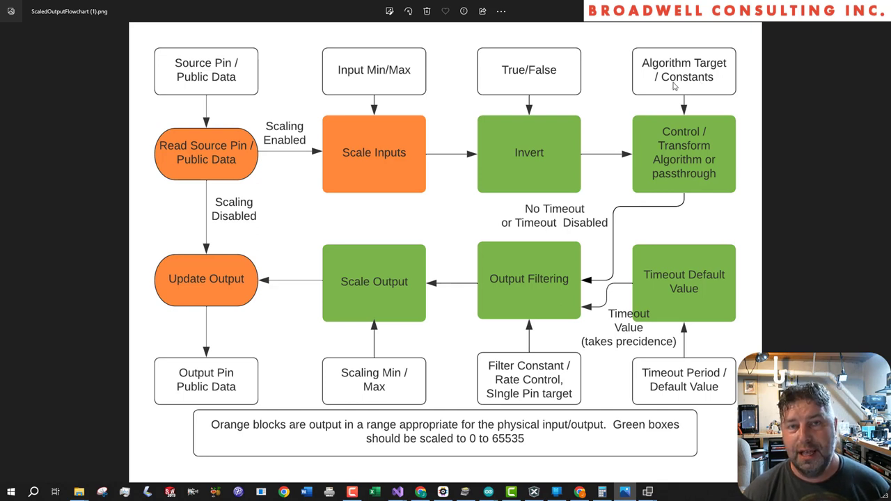
mouse_move(710, 105)
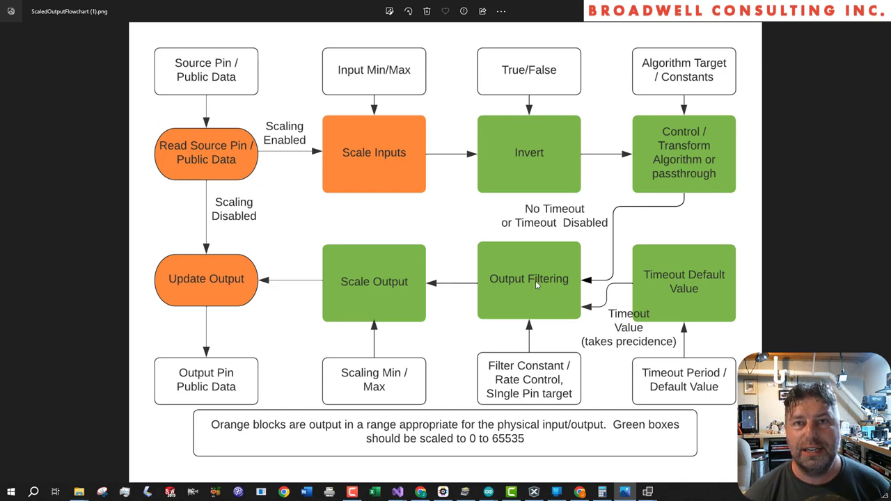
mouse_move(689, 146)
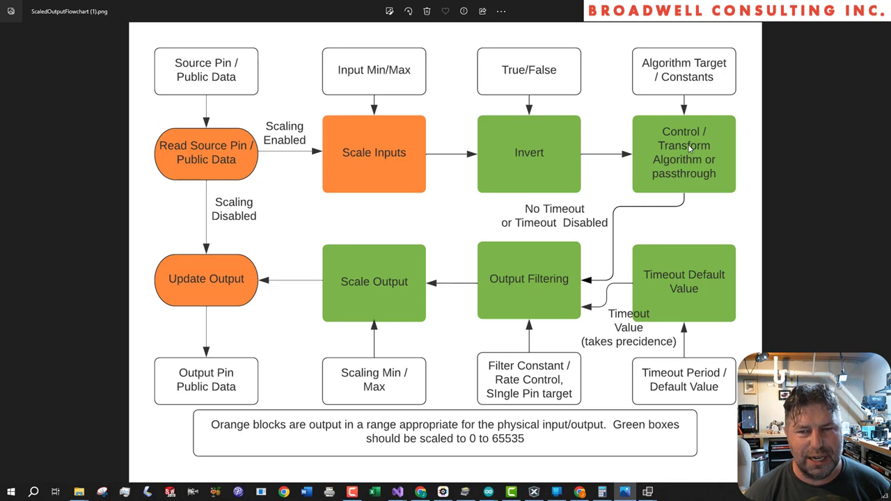
mouse_move(552, 216)
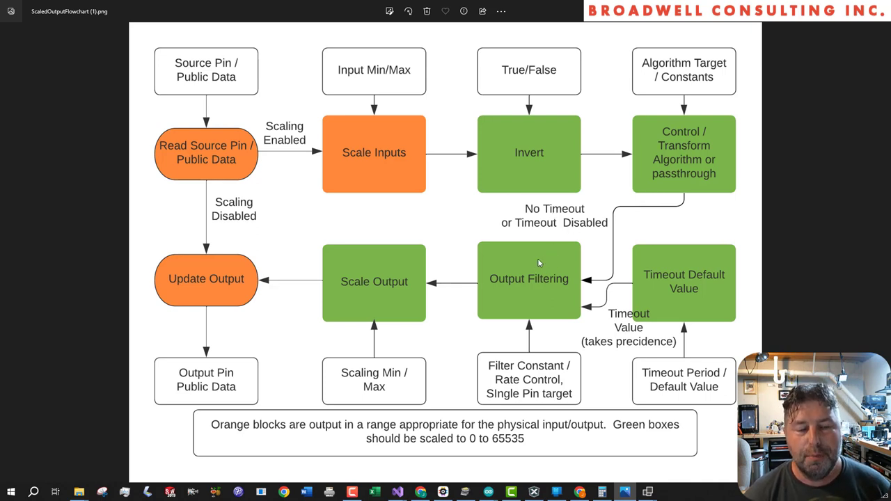
mouse_move(531, 259)
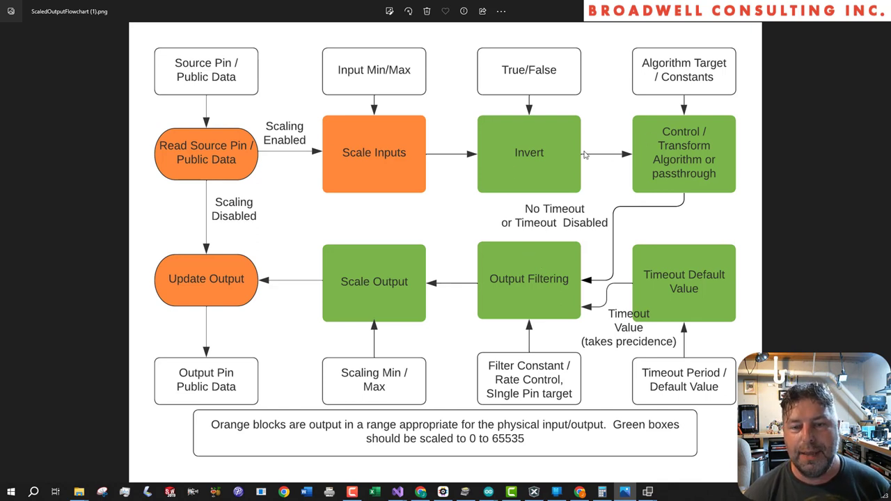
mouse_move(513, 288)
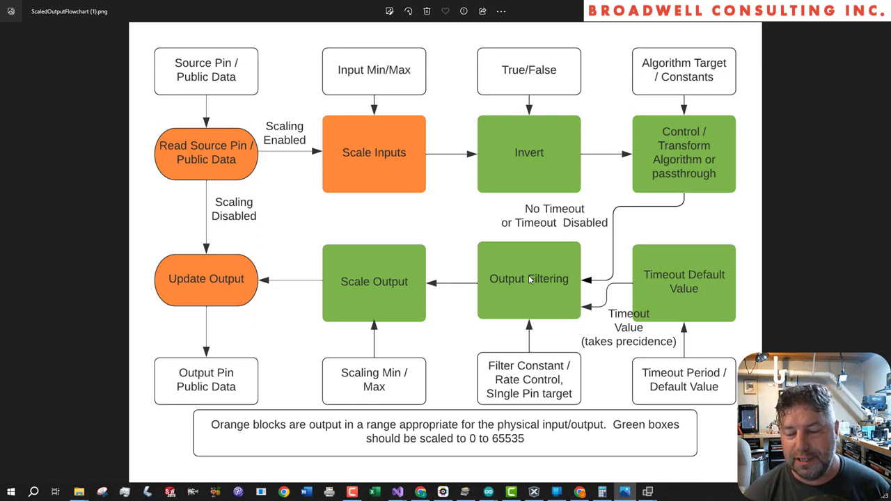
mouse_move(531, 281)
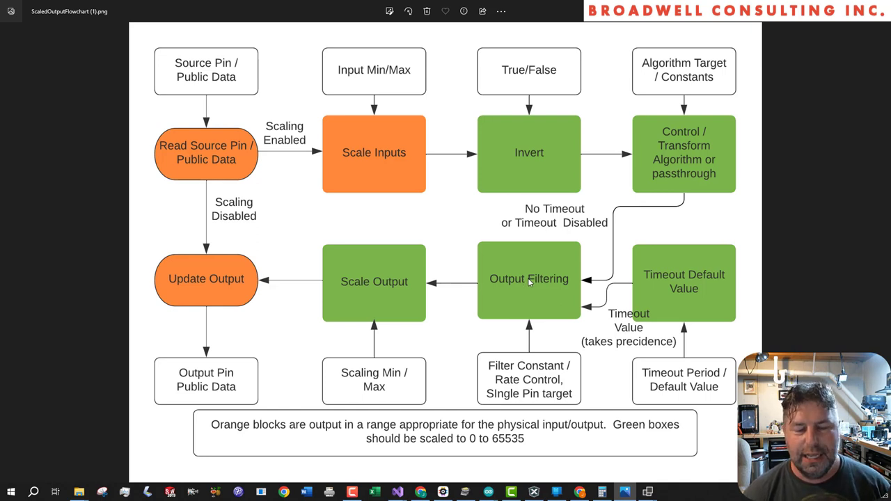
mouse_move(531, 287)
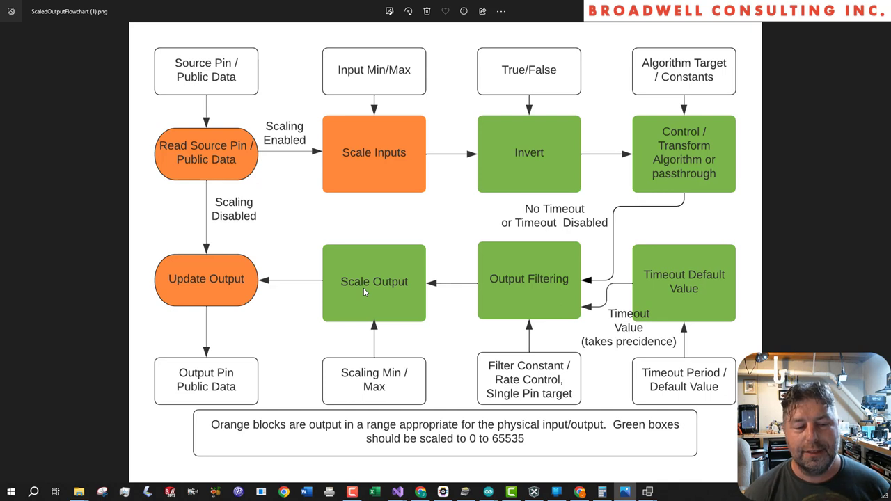
mouse_move(214, 339)
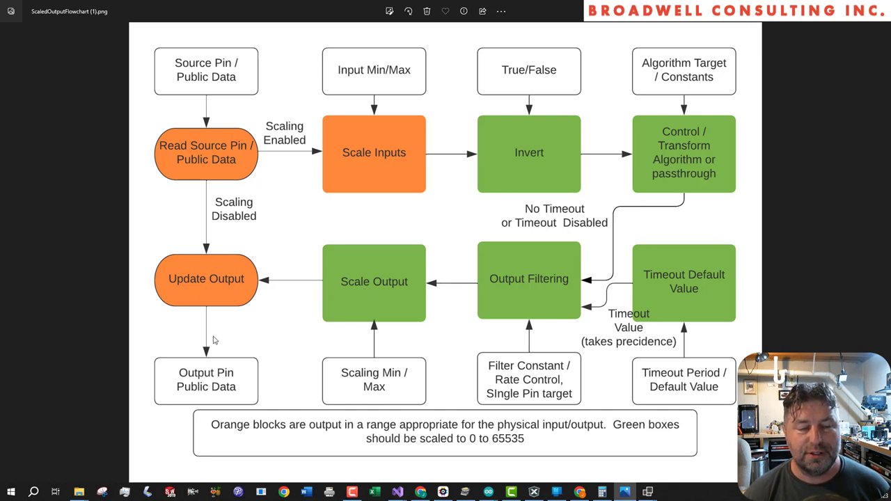
mouse_move(221, 328)
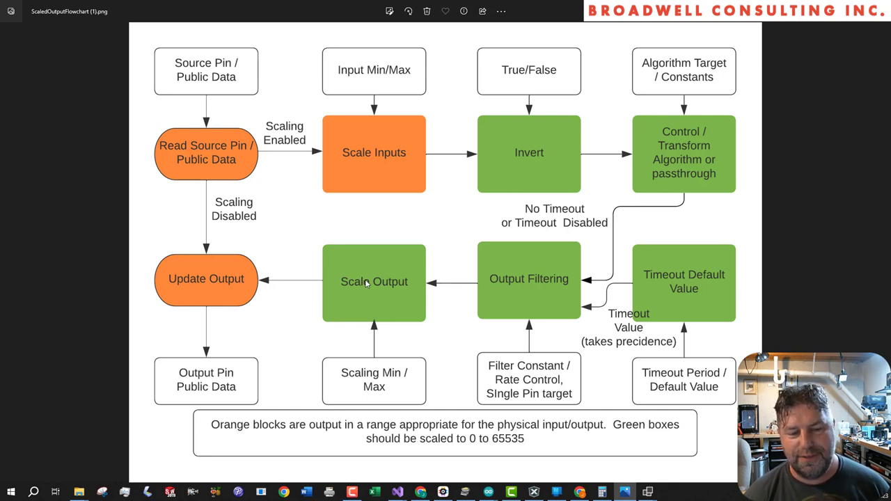
mouse_move(397, 275)
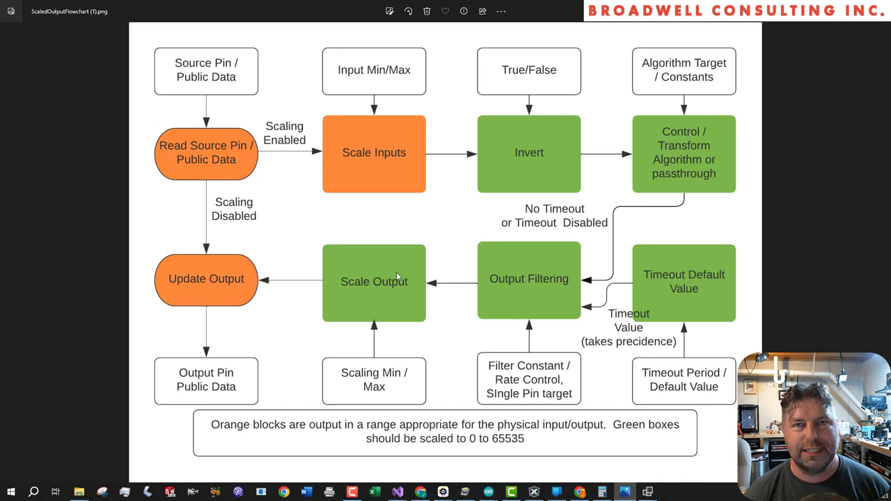
mouse_move(395, 277)
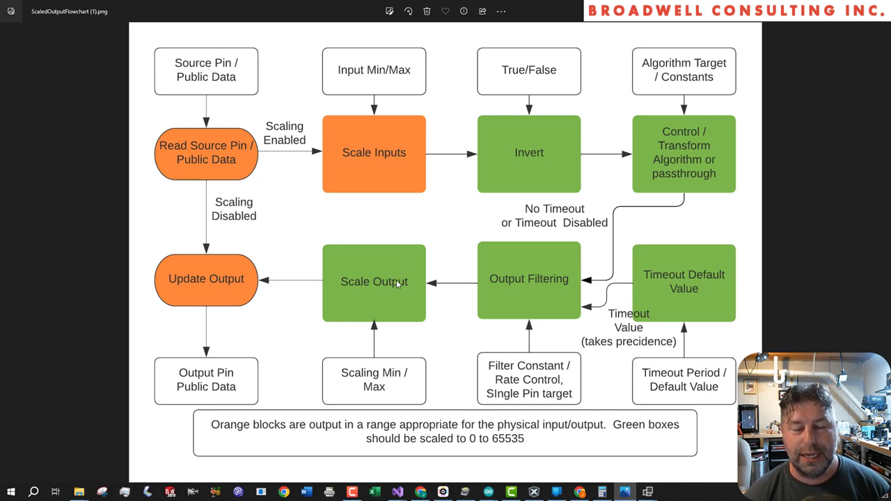
mouse_move(547, 153)
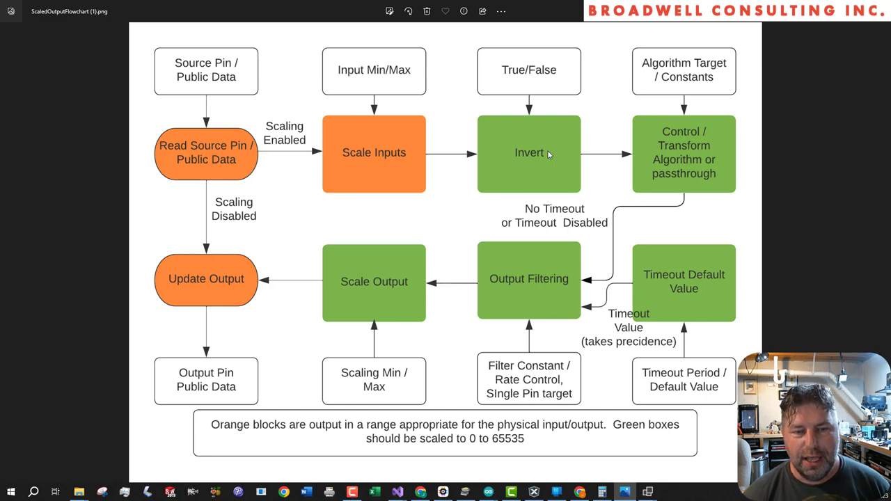
mouse_move(387, 288)
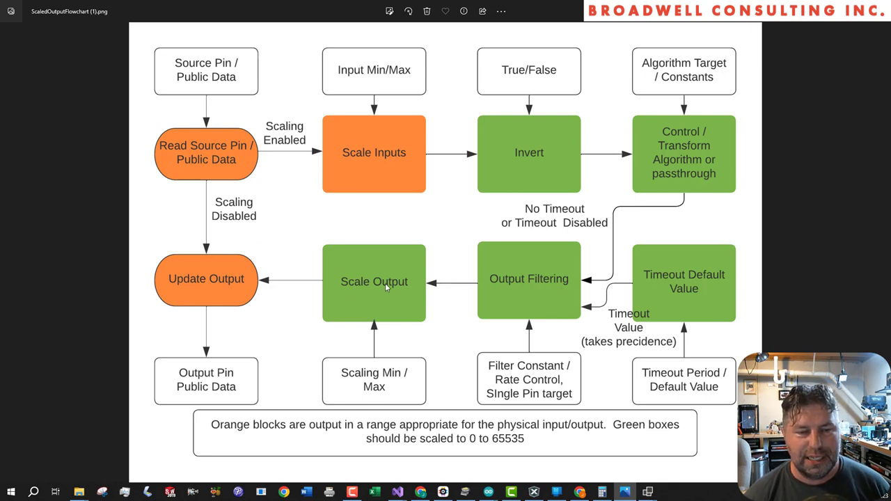
mouse_move(306, 172)
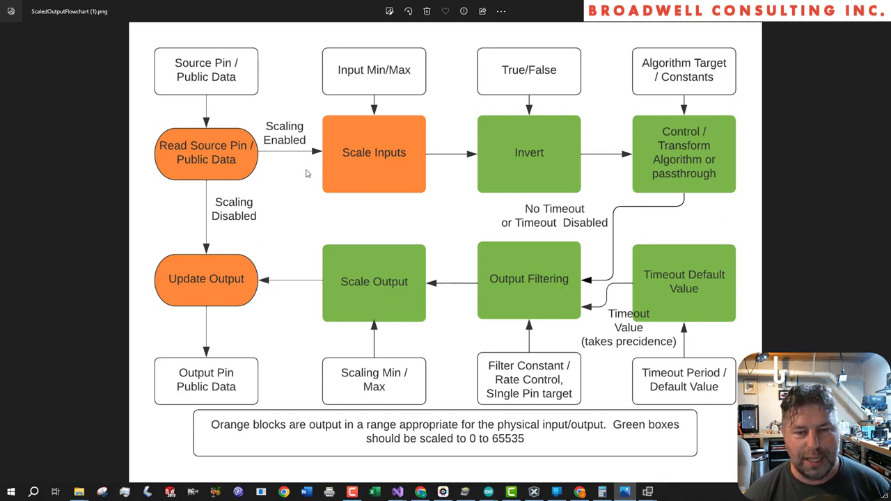
mouse_move(571, 279)
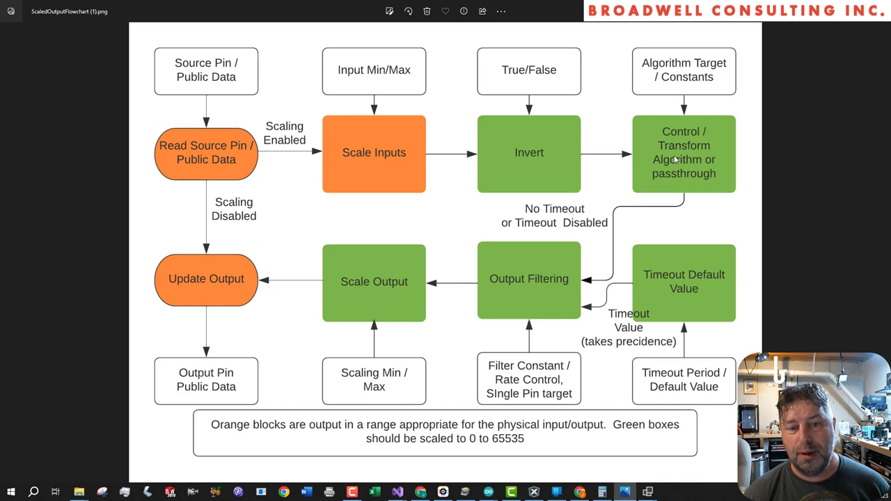
mouse_move(670, 140)
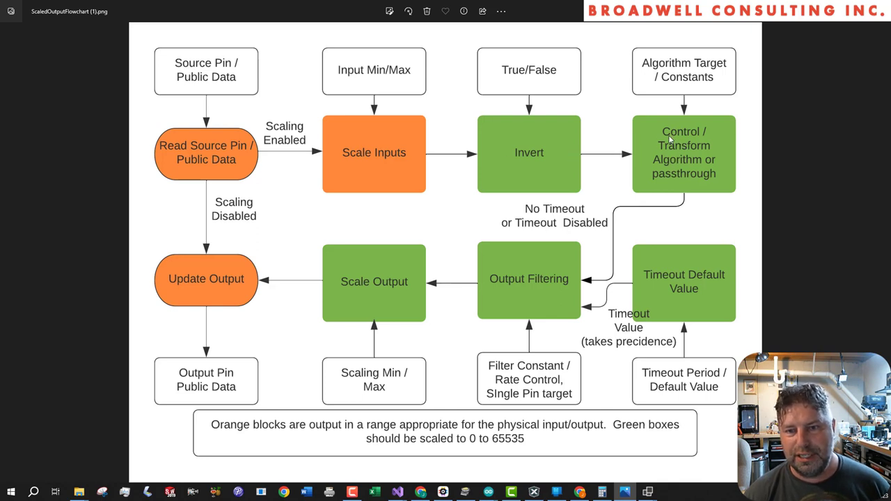
mouse_move(730, 184)
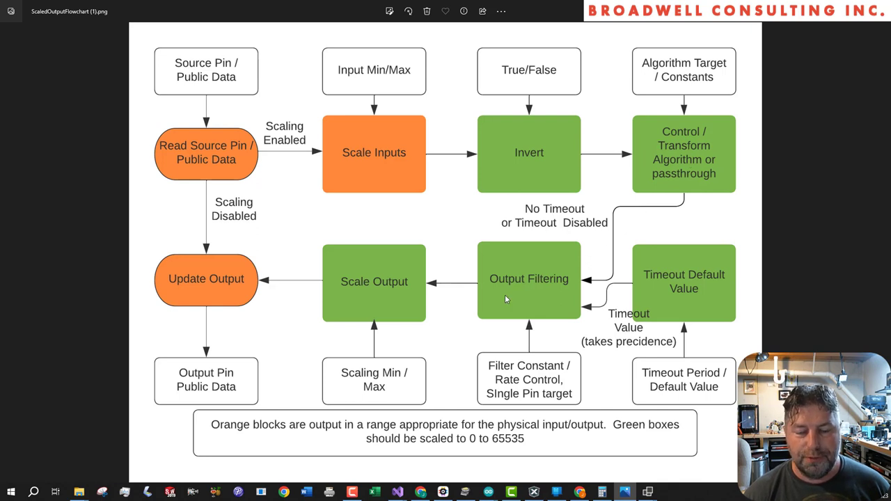
mouse_move(517, 269)
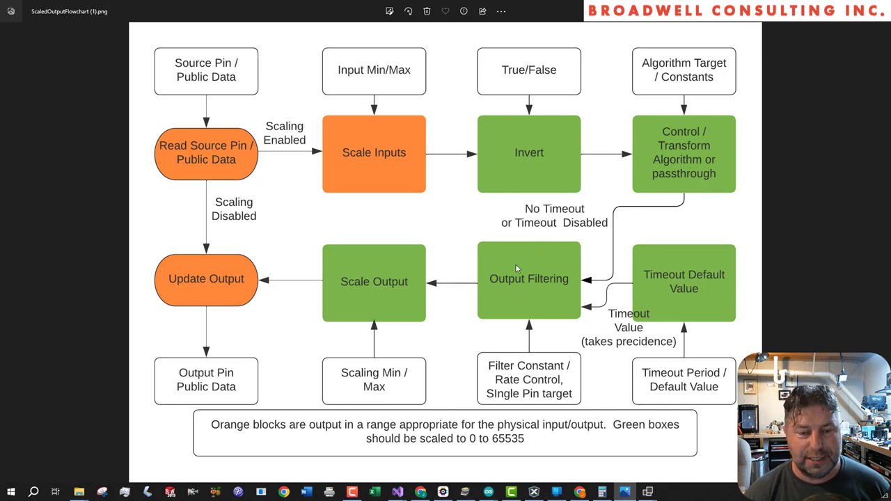
mouse_move(348, 296)
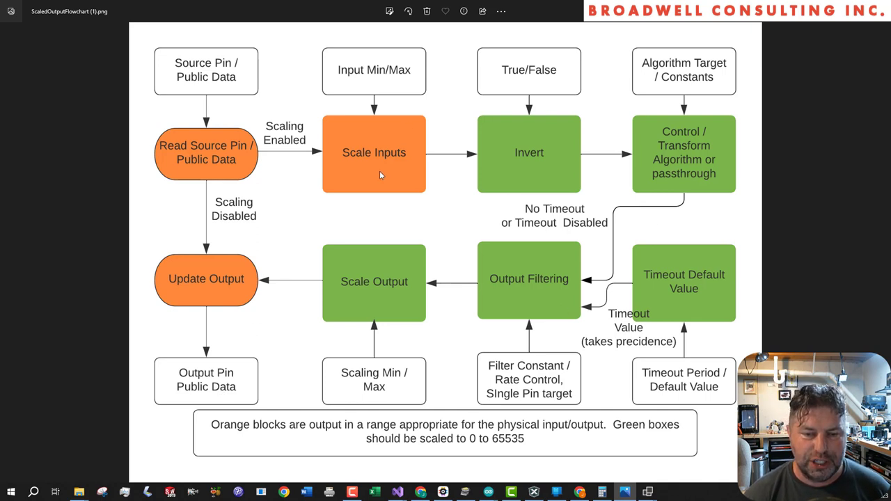
mouse_move(496, 214)
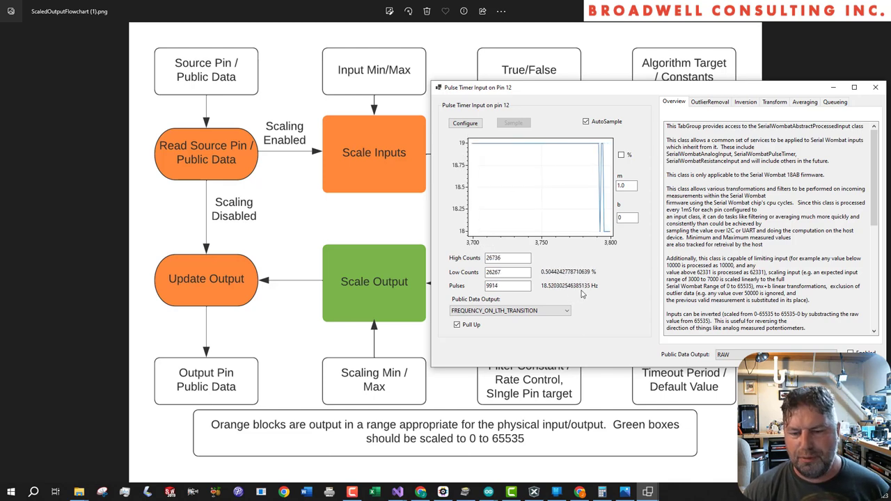
Reposition the pin 12 pulse timer window and bring the other panel windows forward
left_click_drag(479, 87, 494, 105)
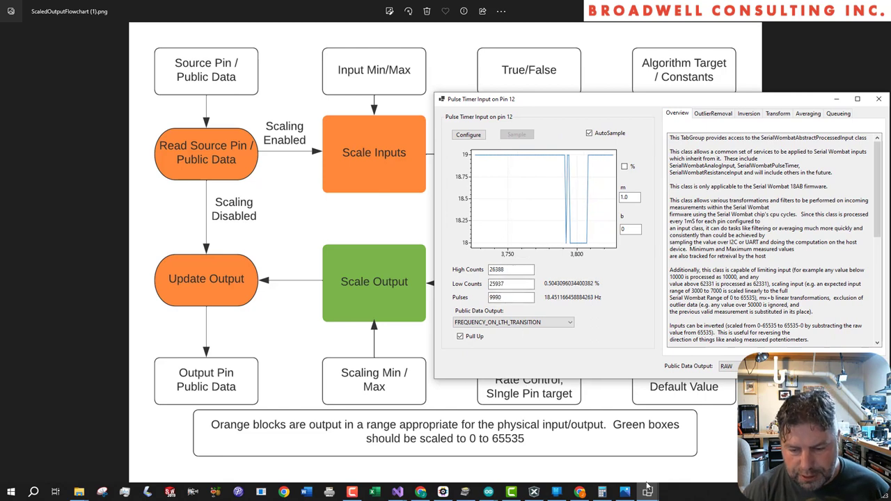
left_click(878, 99)
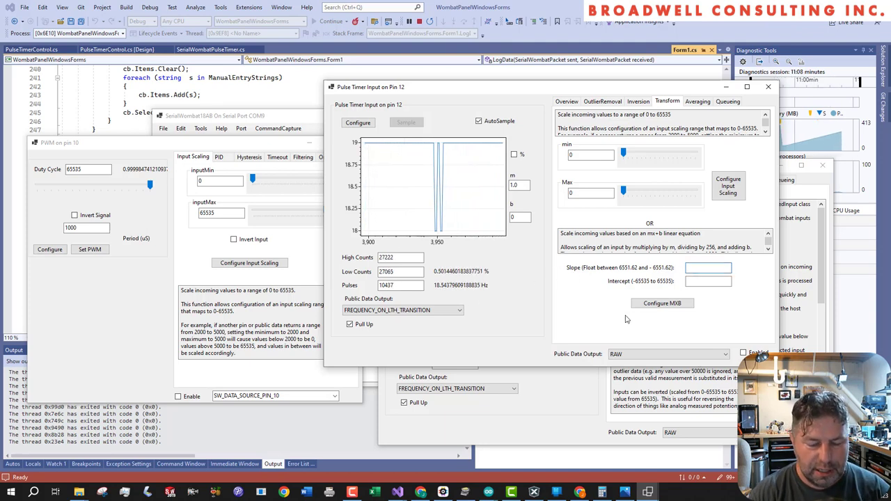
Enter a slope of 30 for pin 12's linear transform
type("30")
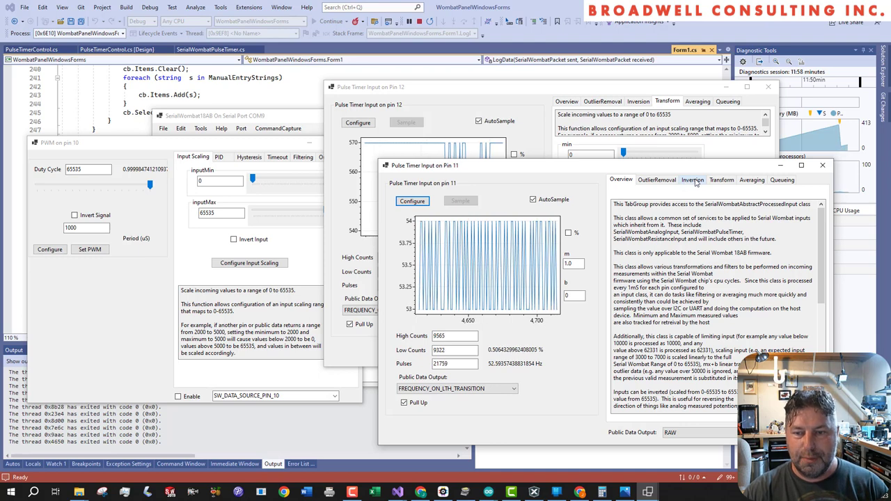
Bring up pin 11's Transform settings to give it a slope of 30
left_click(722, 180)
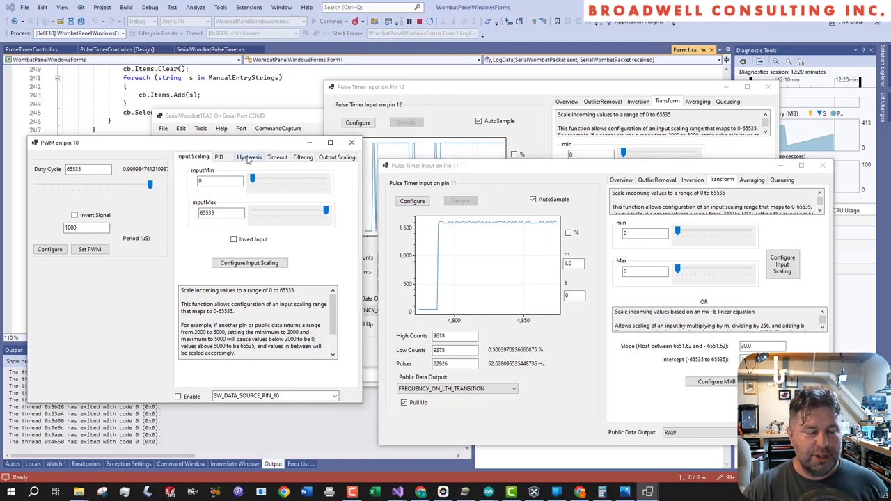
Set pin 10's PID to PERIOD_128mS sampling with SW_DATA_SOURCE_PIN_12 as input
left_click(219, 156)
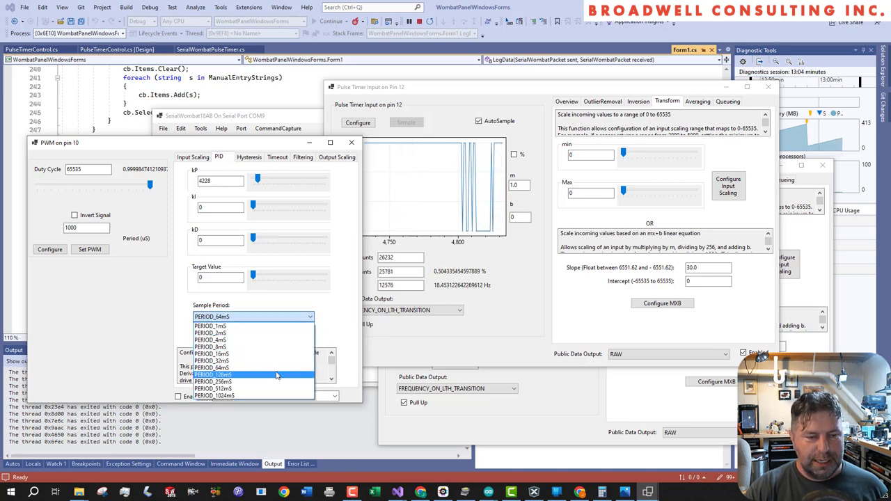
left_click(215, 375)
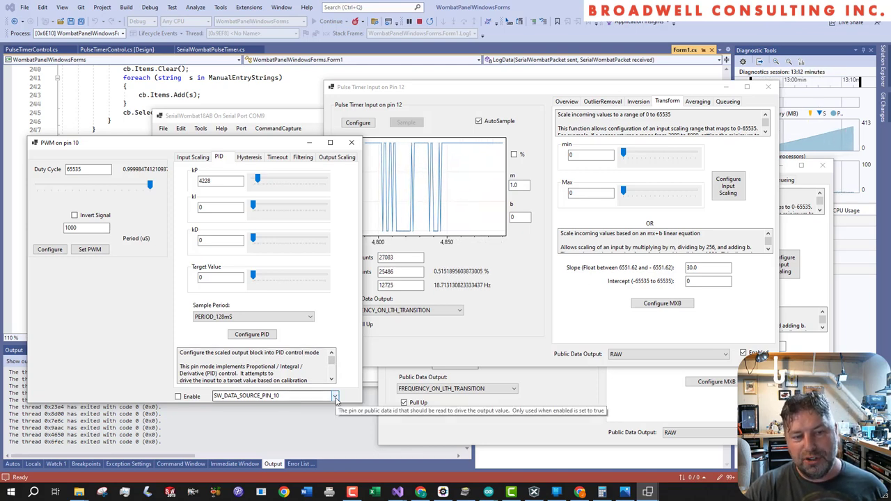
left_click(335, 396)
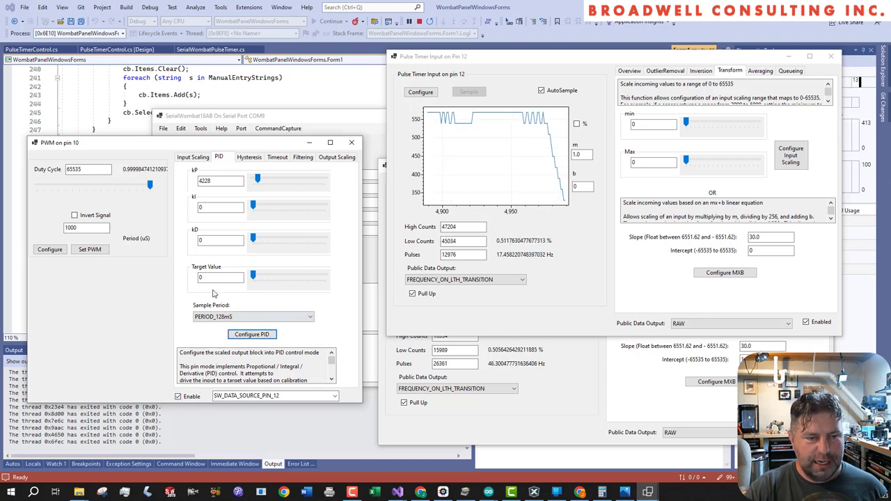
Apply pin 10's PID configuration with target values 200 then 40
left_click(220, 277)
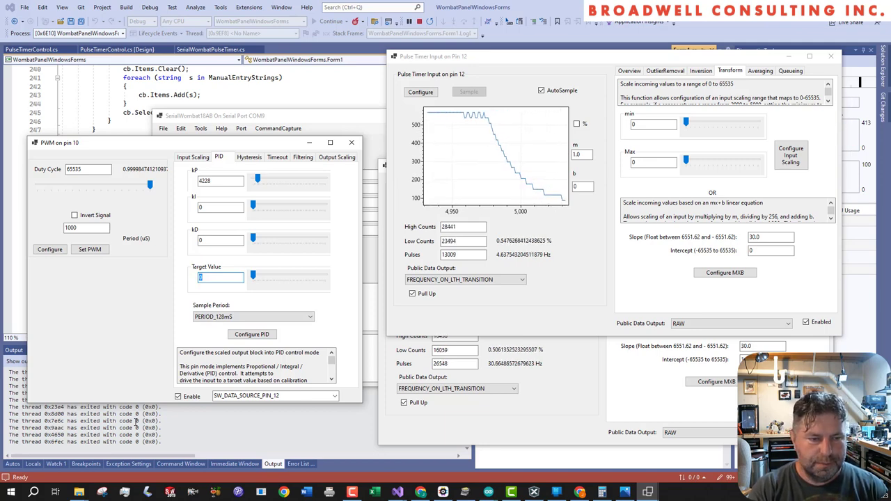
type("200")
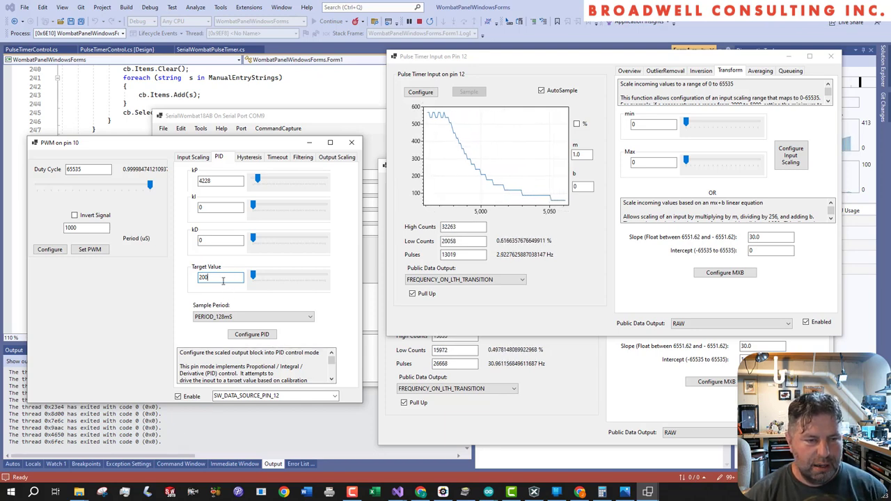
type("40")
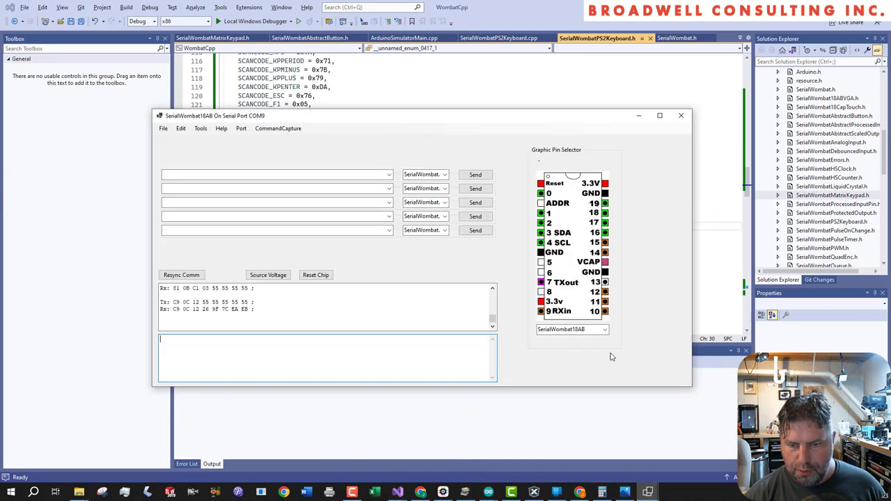
Start an auto-sampling chart of SW_DATA_SOURCE_PIN_10
left_click(604, 301)
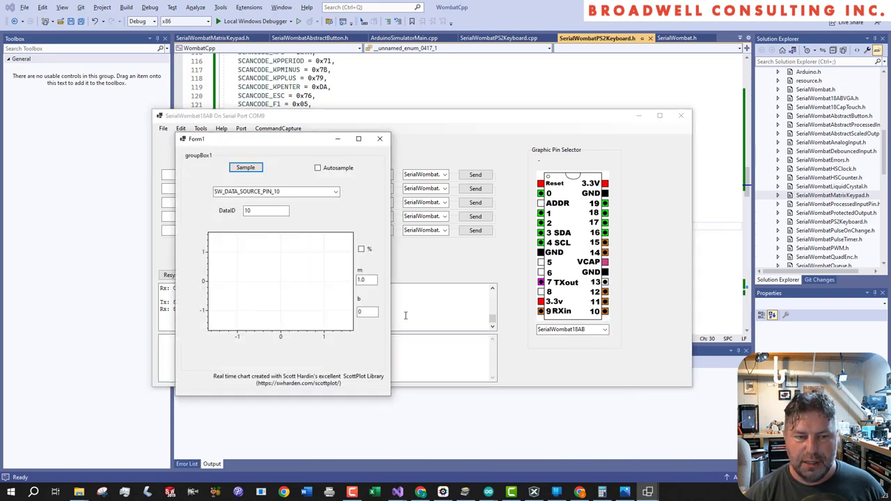
left_click(318, 168)
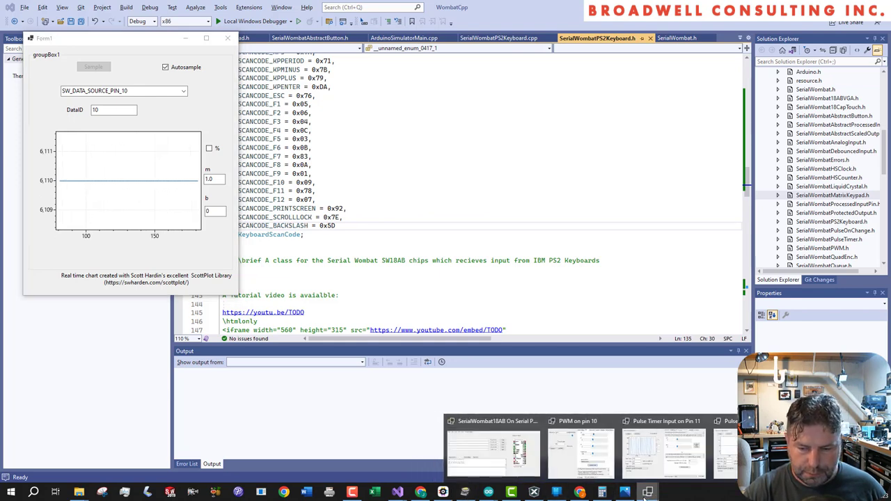
Restore the pin 10 PWM window beside the live chart with target value 400
left_click(580, 449)
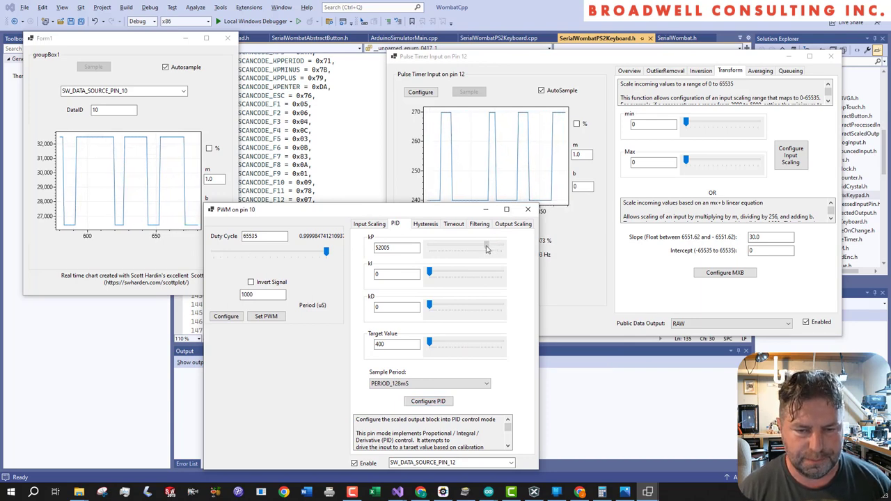
Raise kP to its maximum of 65535 and apply it with Configure PID
left_click_drag(480, 247, 501, 247)
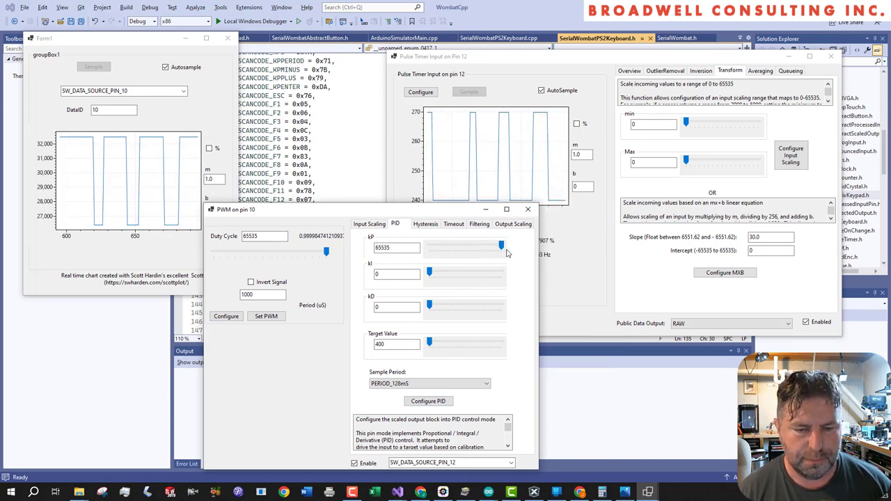
left_click(428, 401)
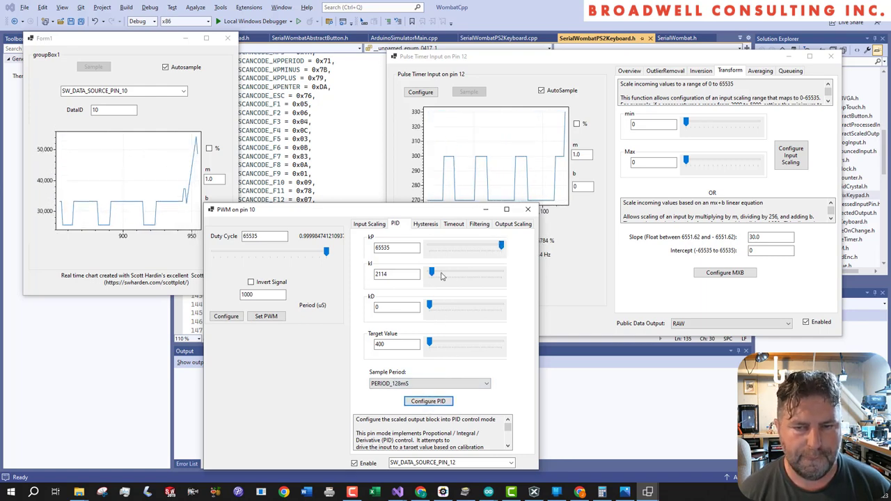
Reapply the PID with kP 65535, kI 2114 and target value 400
left_click(428, 401)
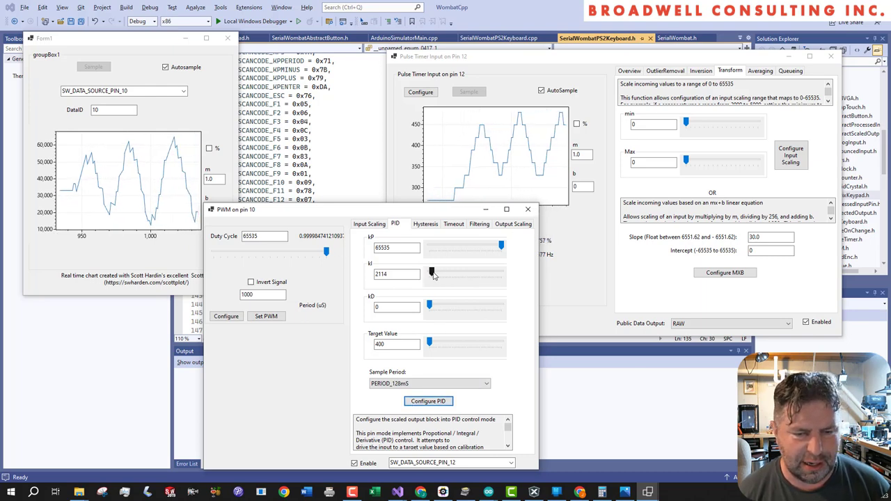
Lower kI to about 443 on its way to 1050 and apply the PID settings
left_click_drag(430, 274, 429, 274)
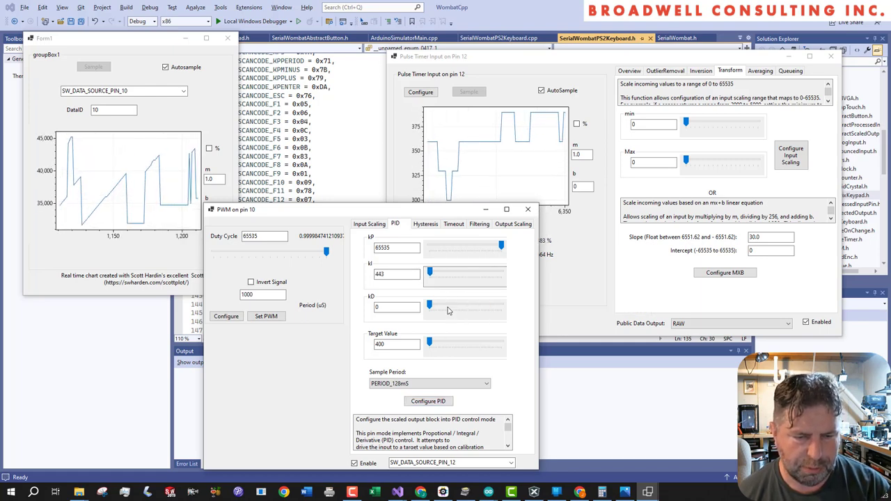
left_click(428, 401)
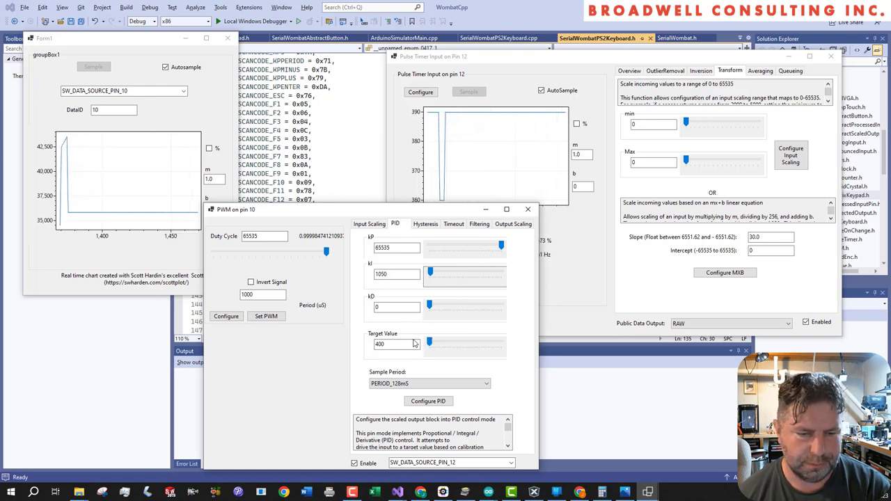
Enter a new kI value in the integral gain field so pin 12 holds near 390
type("955")
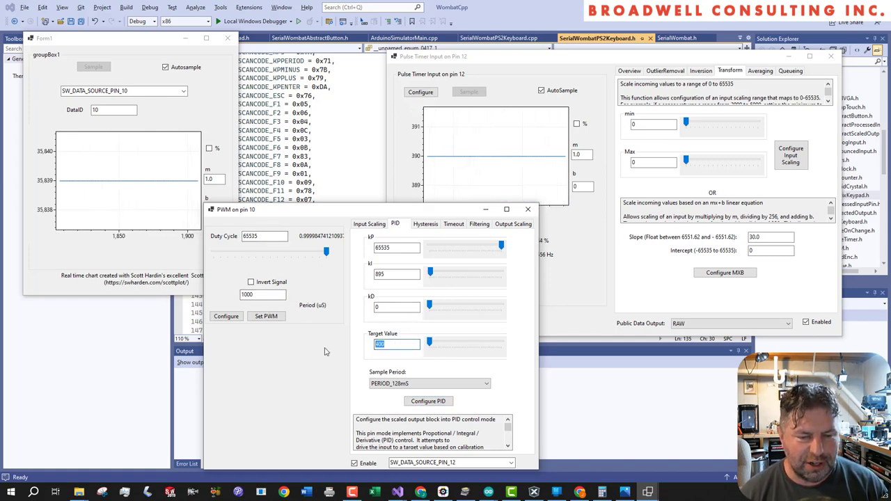
Raise the PID target value to 500 and apply it, keeping kP 65535, kI 895, kD 0
type("500")
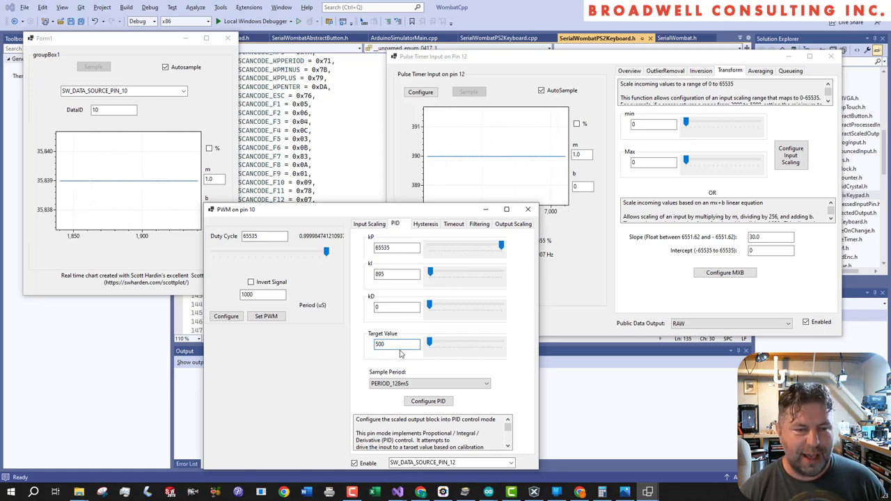
left_click(428, 401)
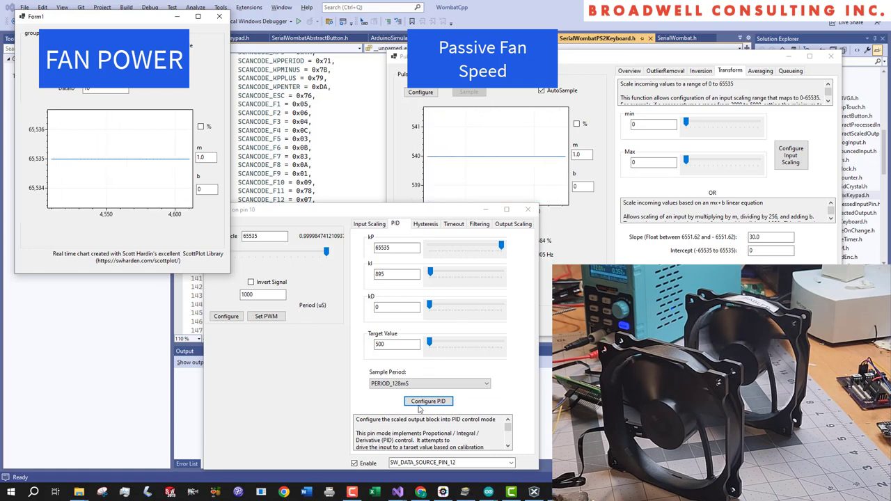
Apply the final PID configuration before leaving the Serial Wombat Panel demo
left_click(428, 401)
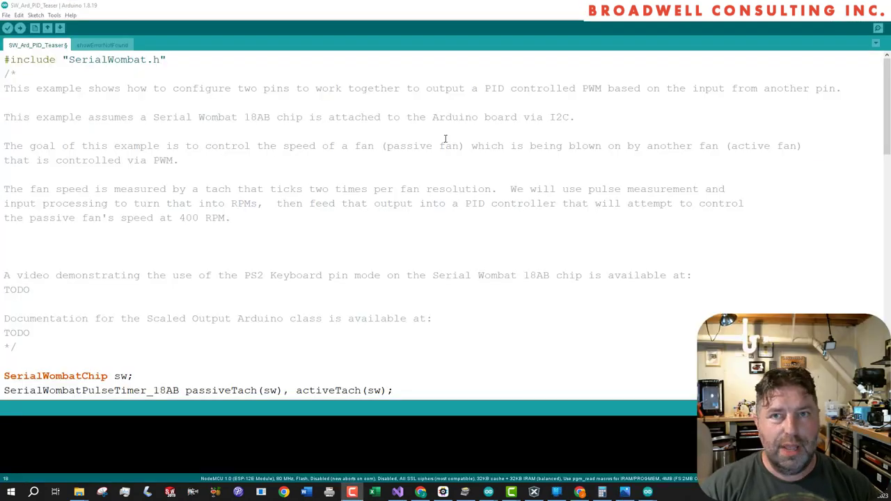
mouse_move(357, 137)
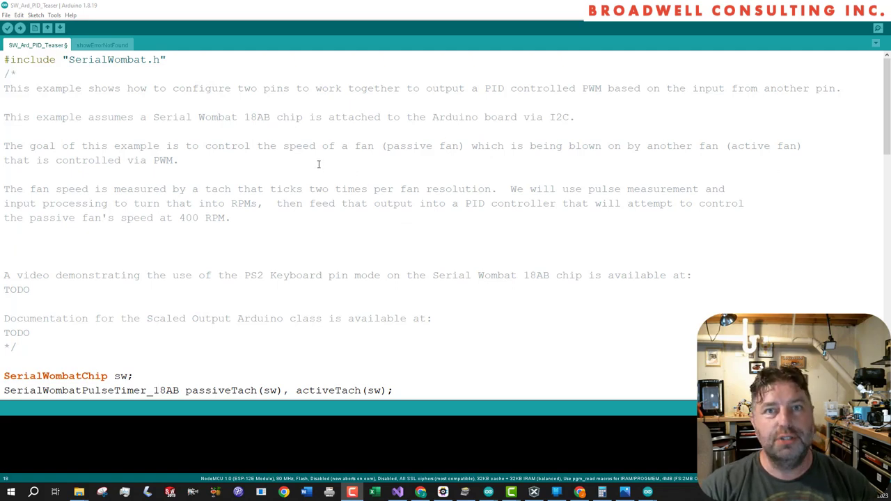
mouse_move(254, 124)
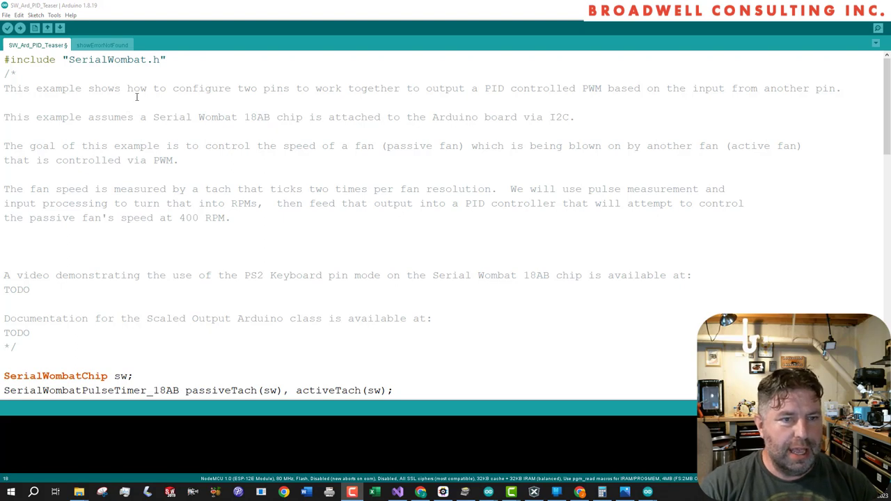
scroll("down", 3)
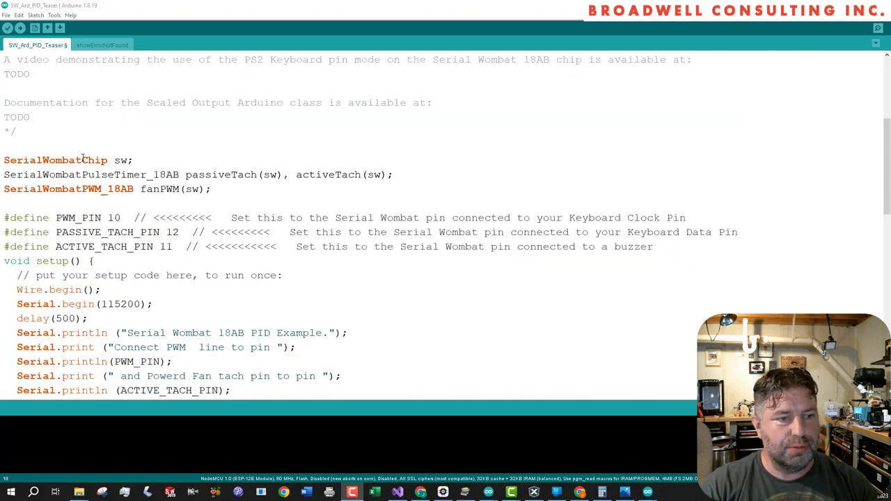
double_click(91, 175)
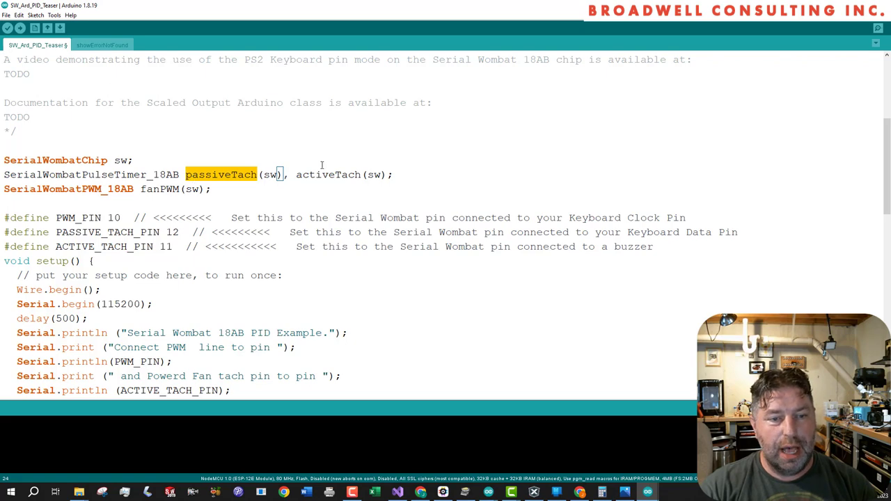
double_click(327, 175)
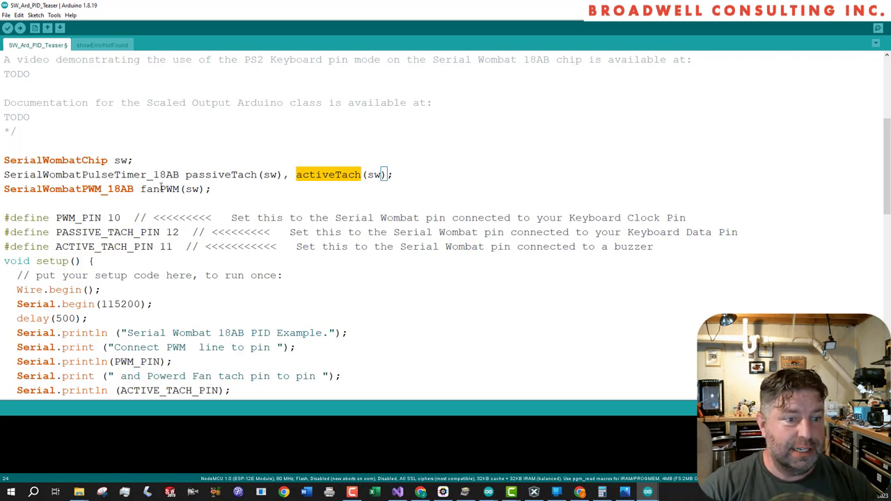
double_click(159, 189)
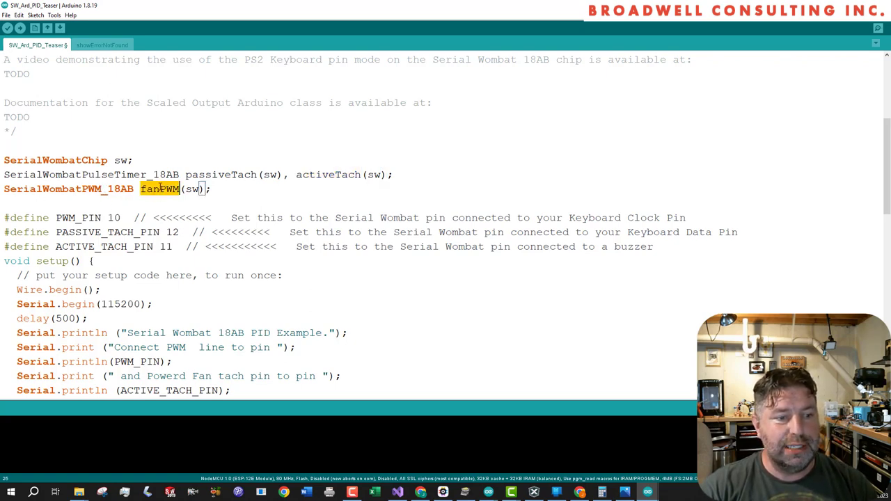
left_click(140, 189)
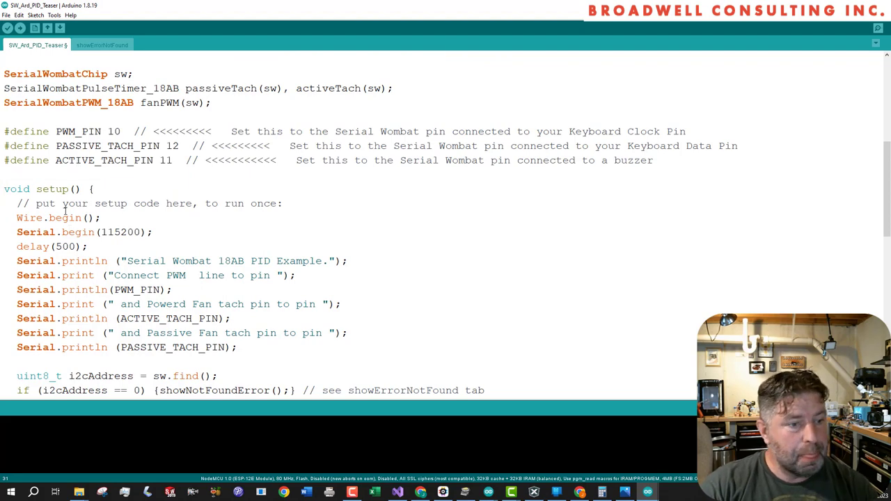
scroll("down", 3)
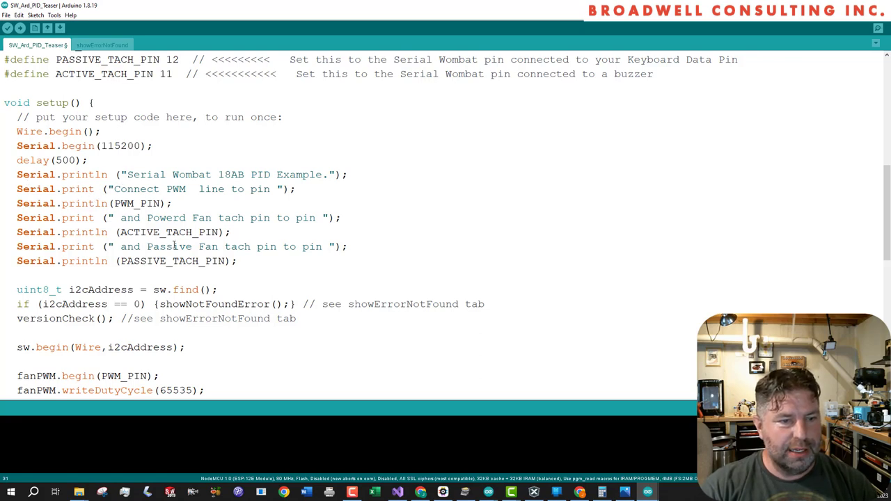
scroll("down", 3)
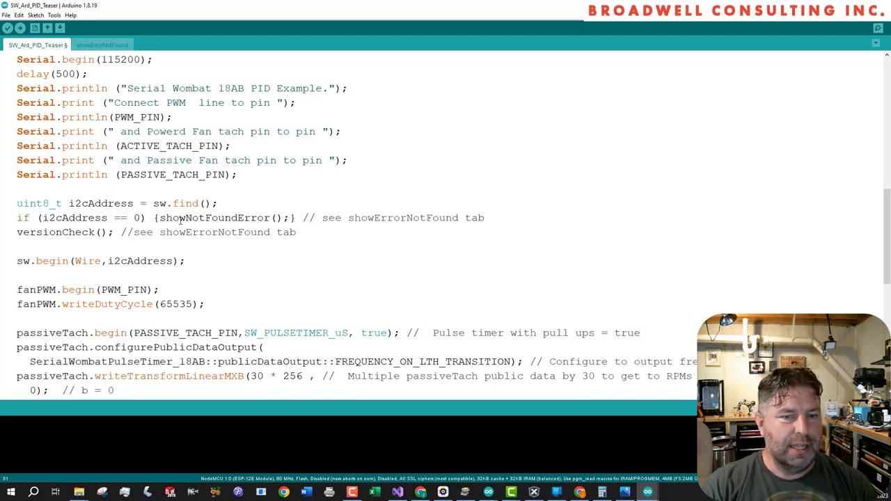
double_click(55, 232)
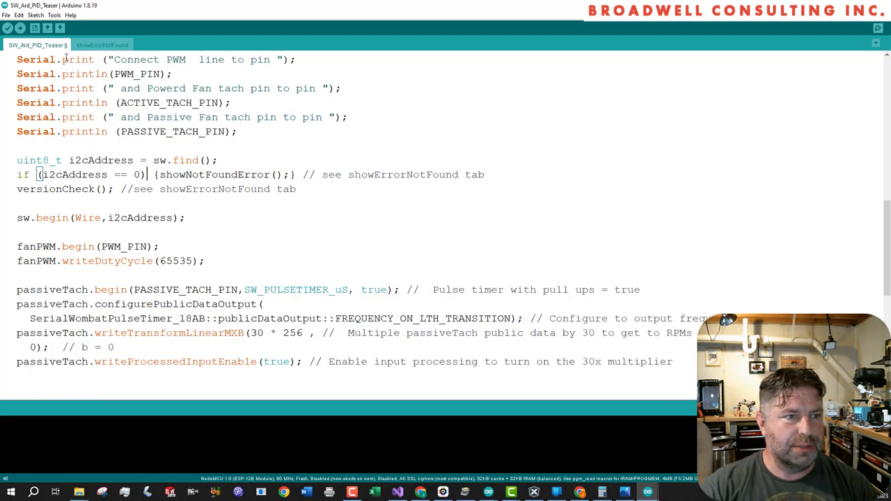
left_click(103, 45)
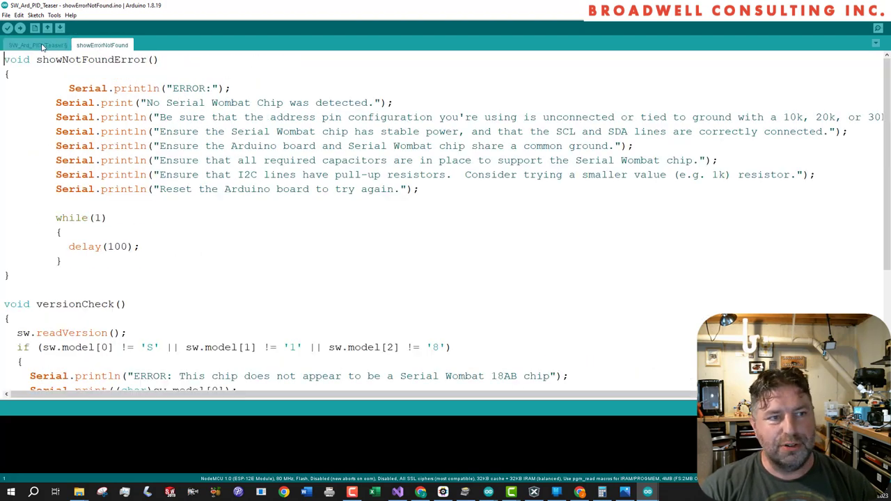
left_click(36, 45)
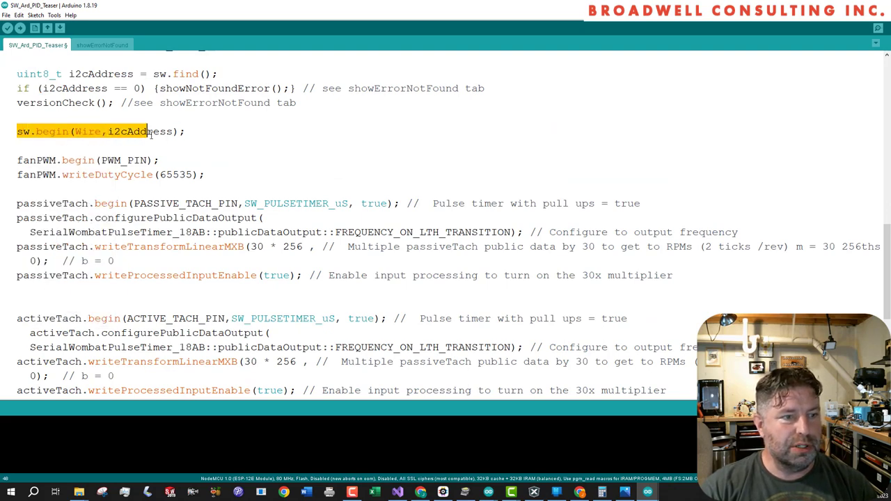
left_click(57, 160)
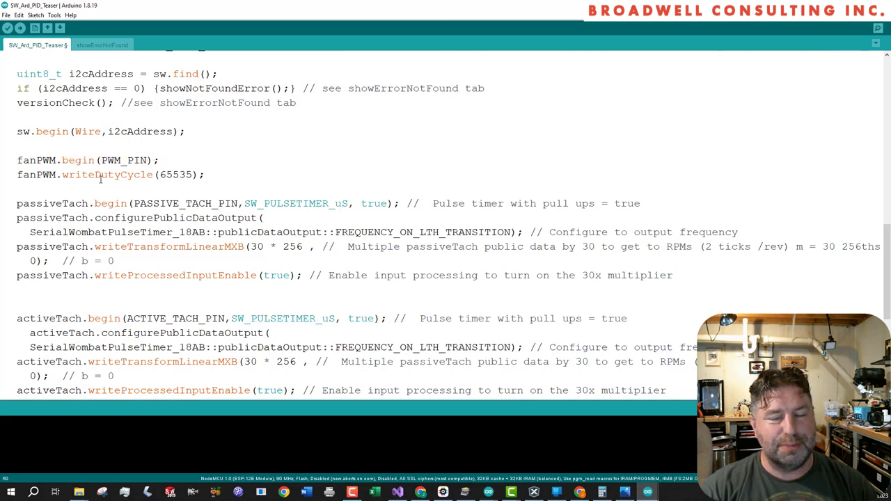
scroll("down", 3)
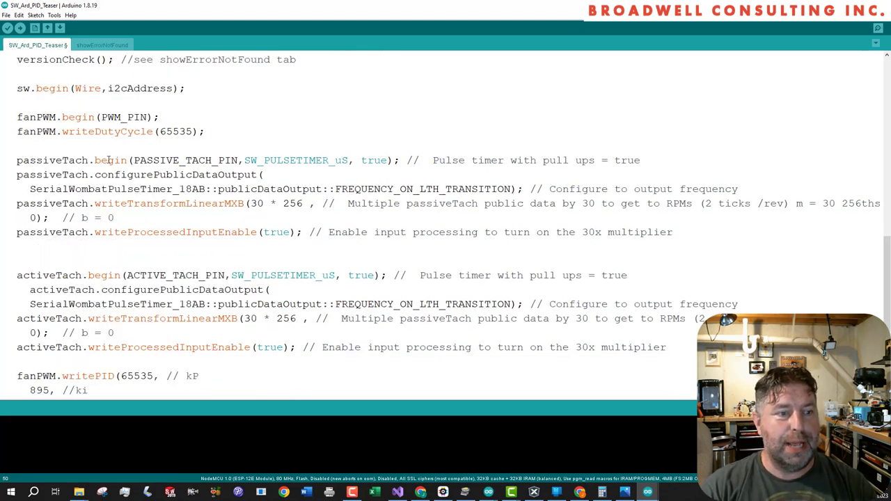
double_click(185, 160)
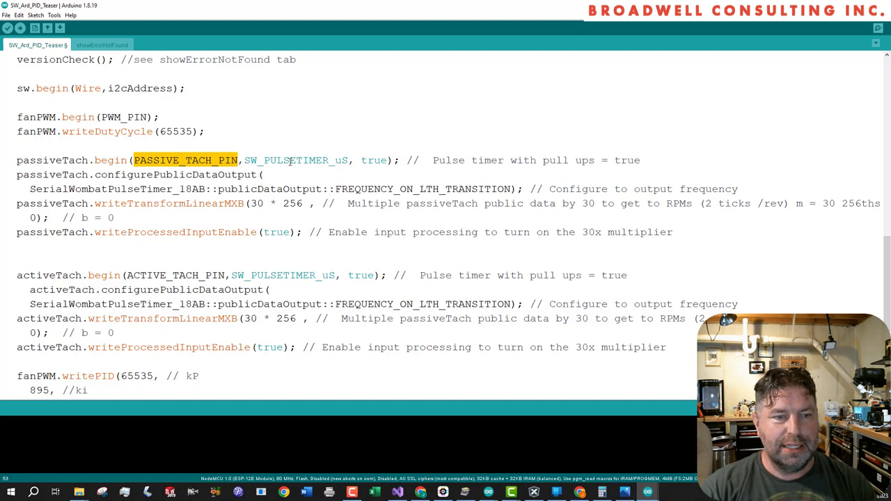
double_click(296, 160)
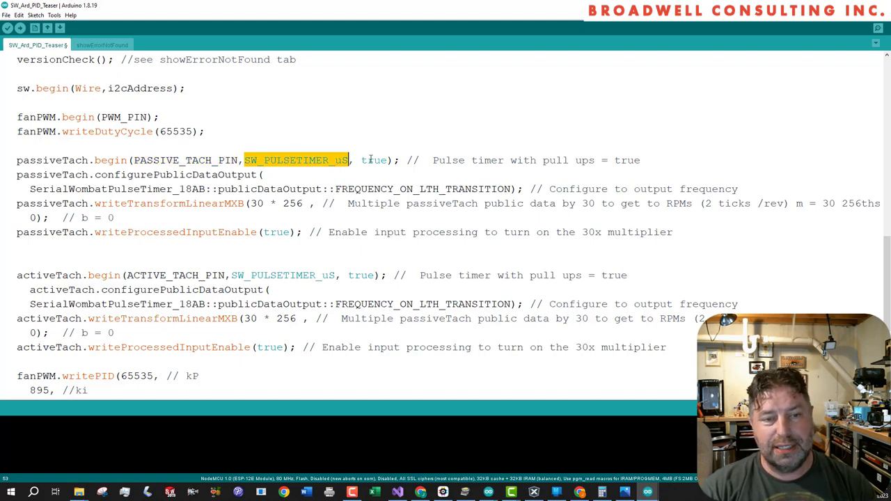
double_click(374, 160)
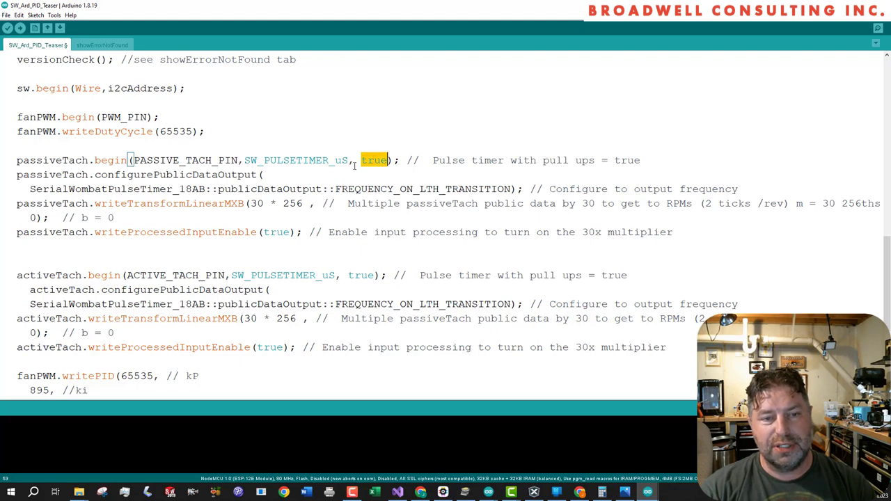
scroll("down", 3)
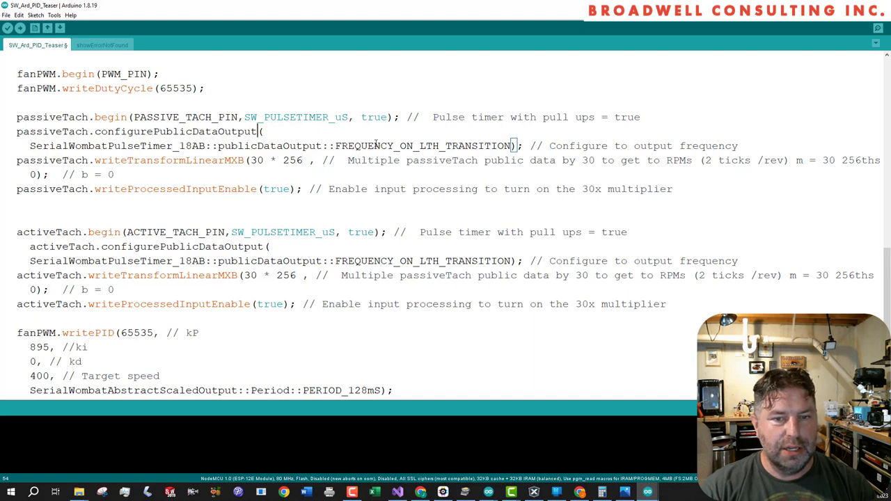
double_click(423, 145)
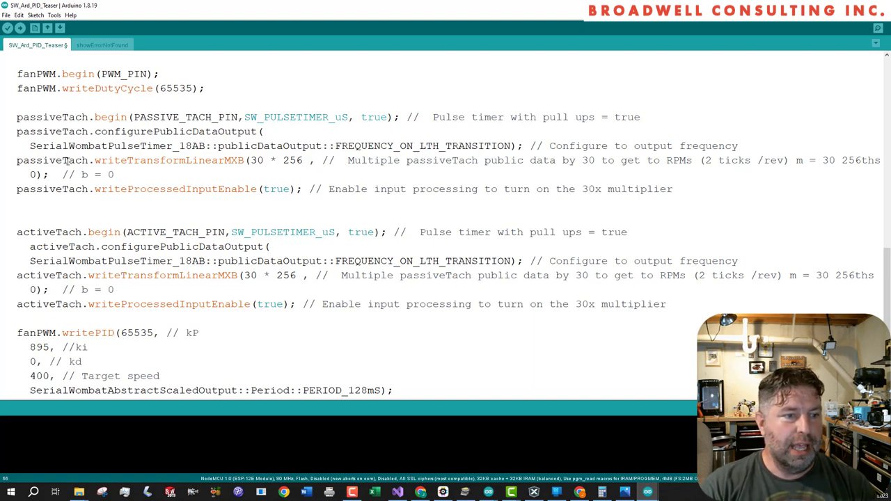
double_click(167, 160)
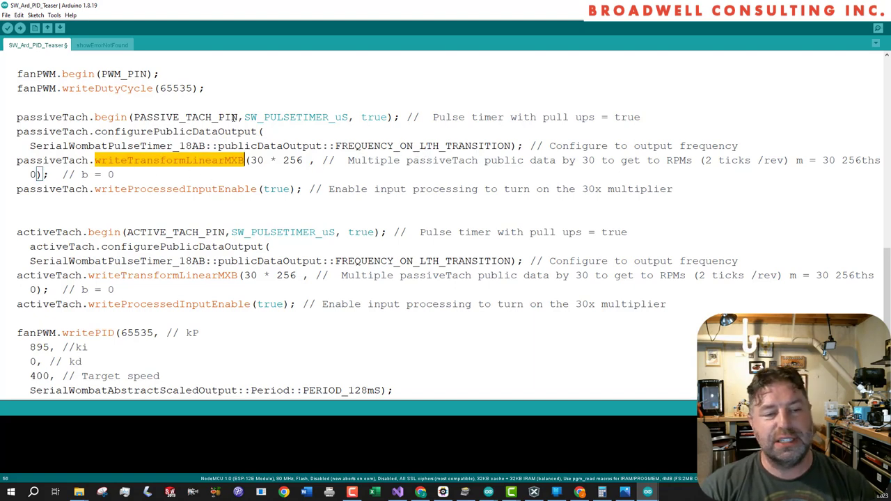
double_click(255, 160)
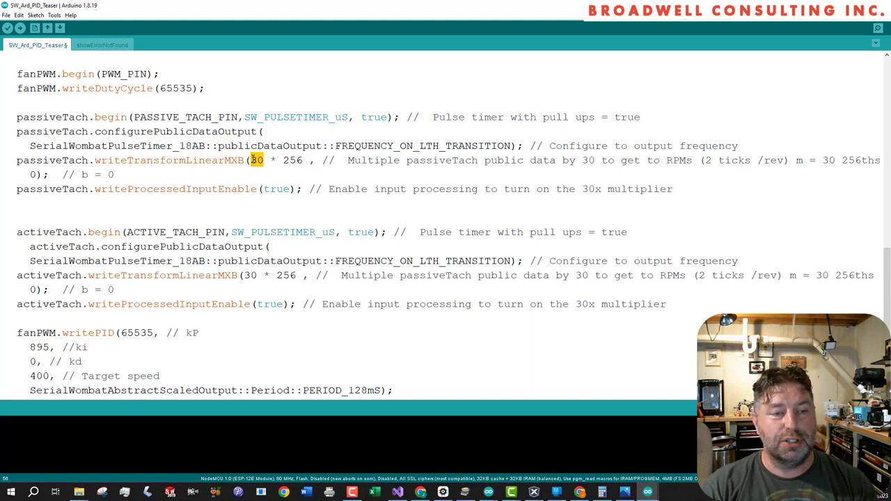
left_click_drag(257, 160, 306, 161)
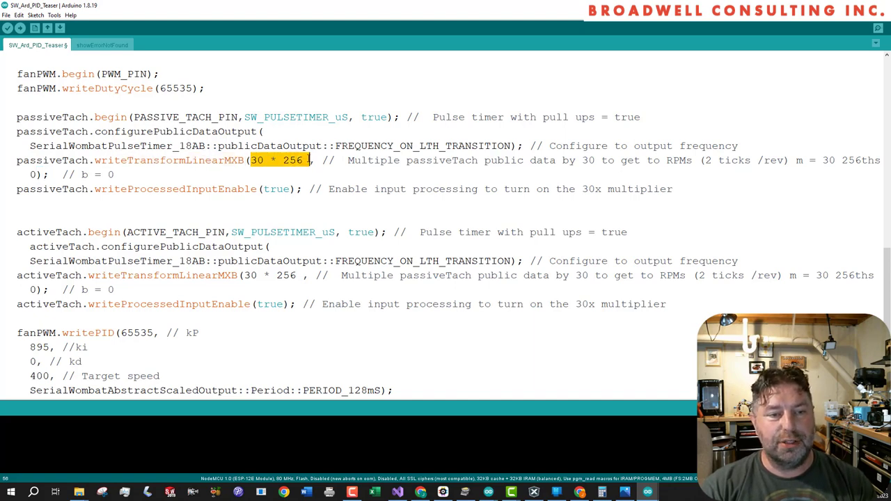
left_click(296, 160)
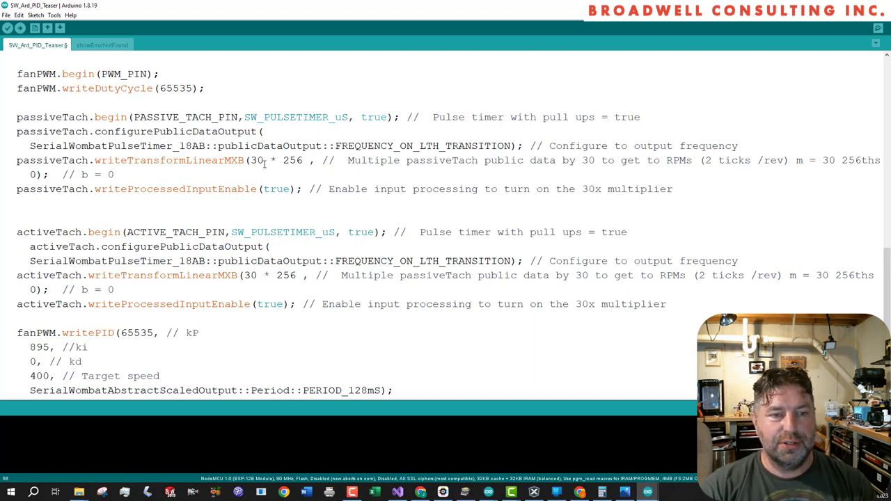
scroll("down", 3)
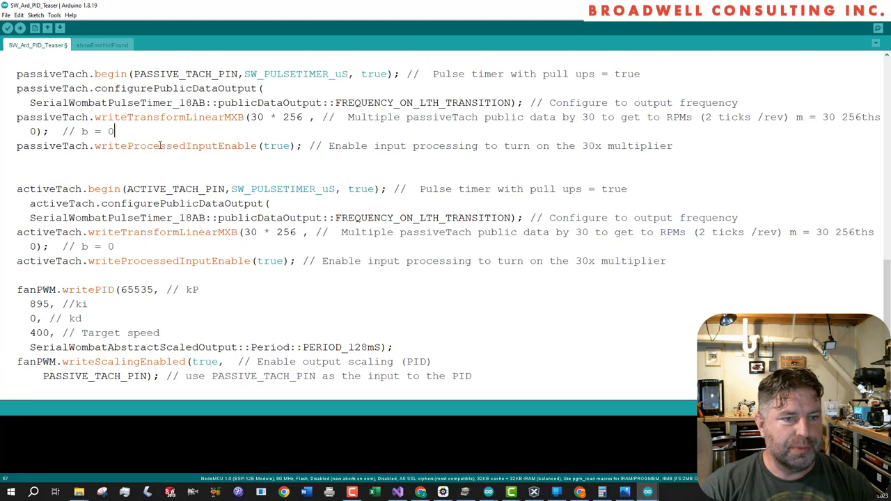
double_click(174, 146)
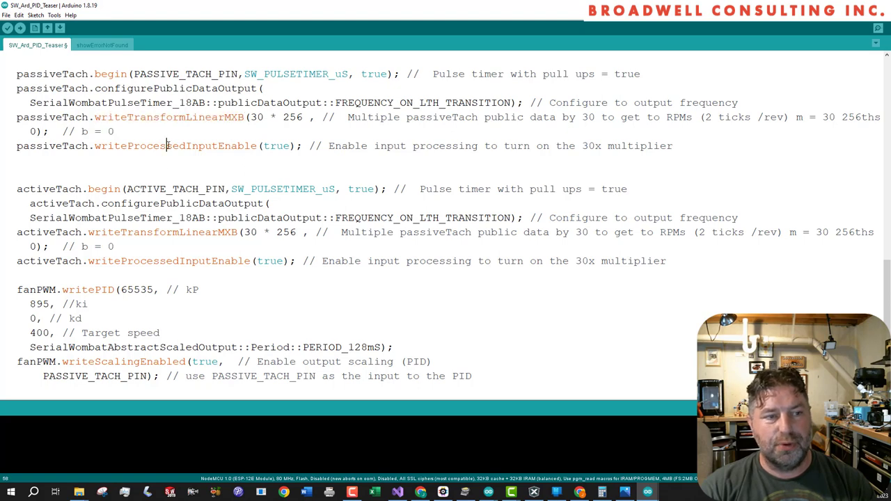
scroll("down", 3)
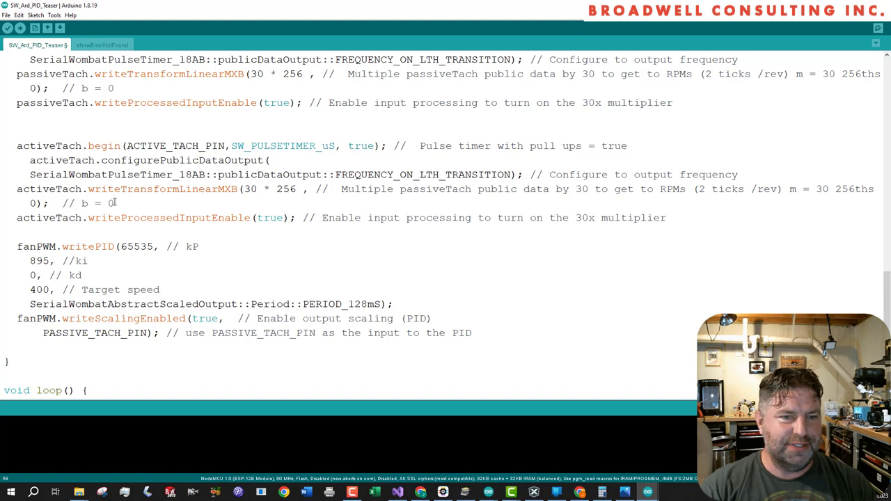
scroll("down", 3)
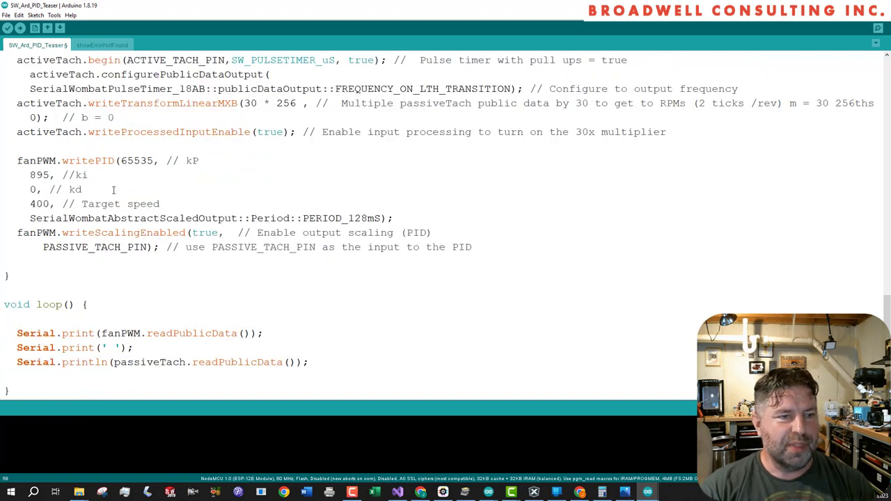
double_click(87, 160)
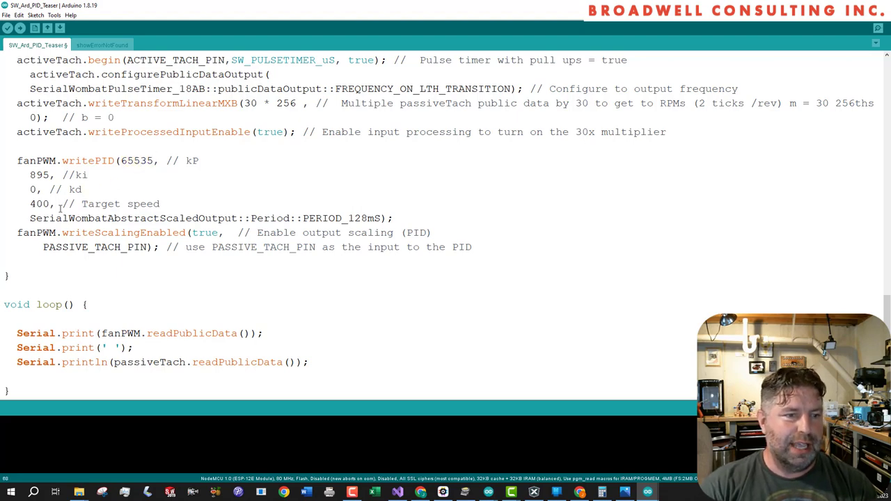
double_click(39, 175)
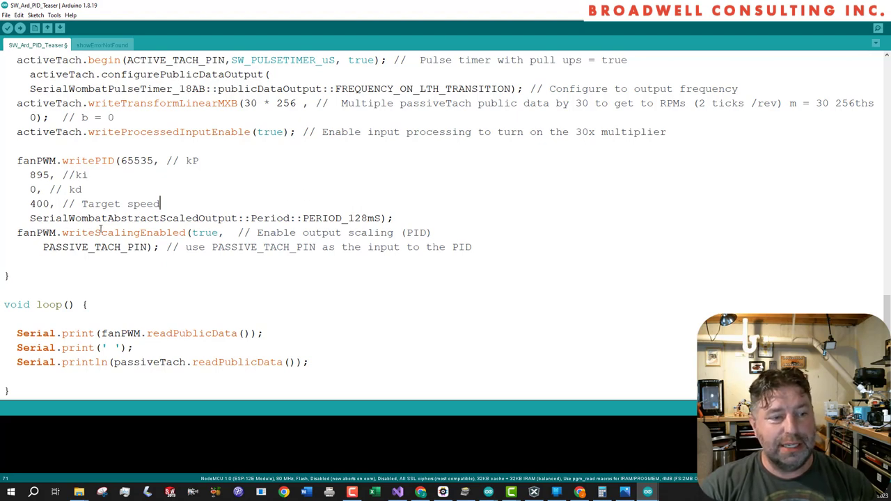
double_click(123, 232)
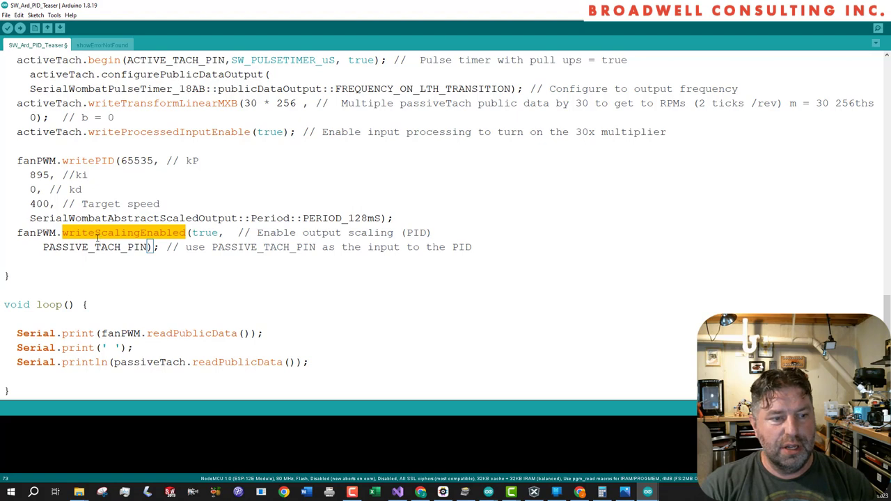
left_click(98, 232)
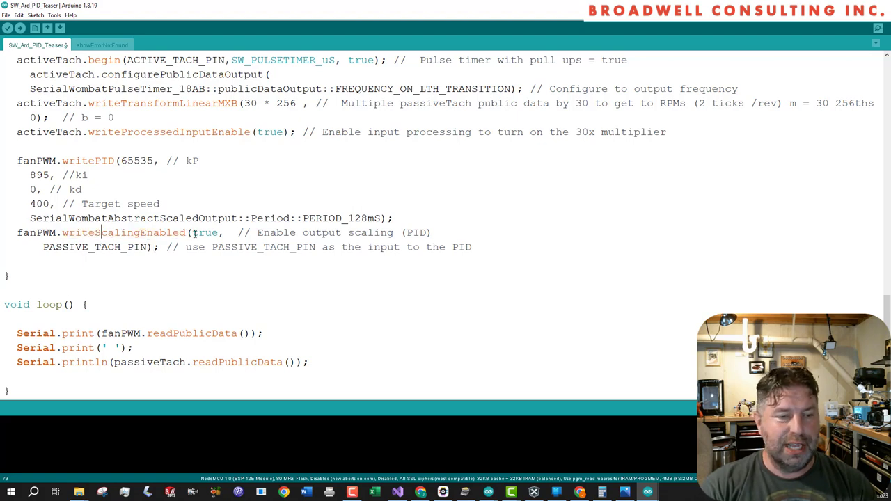
double_click(205, 233)
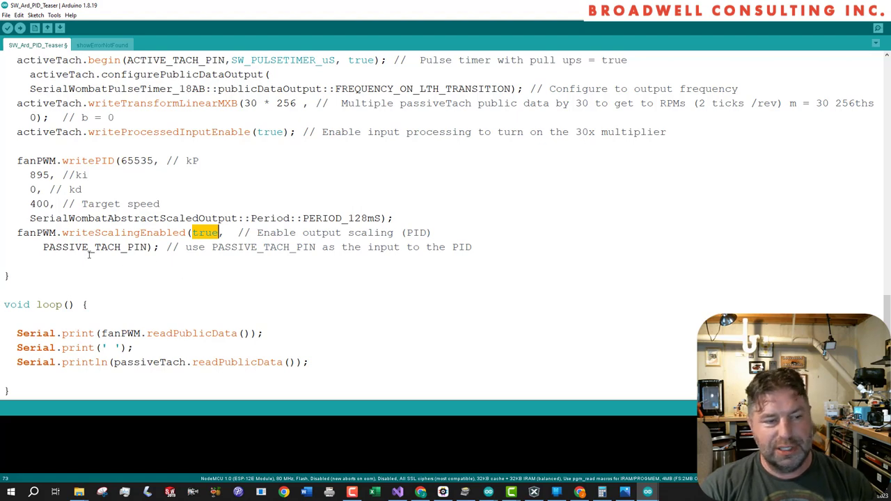
double_click(94, 247)
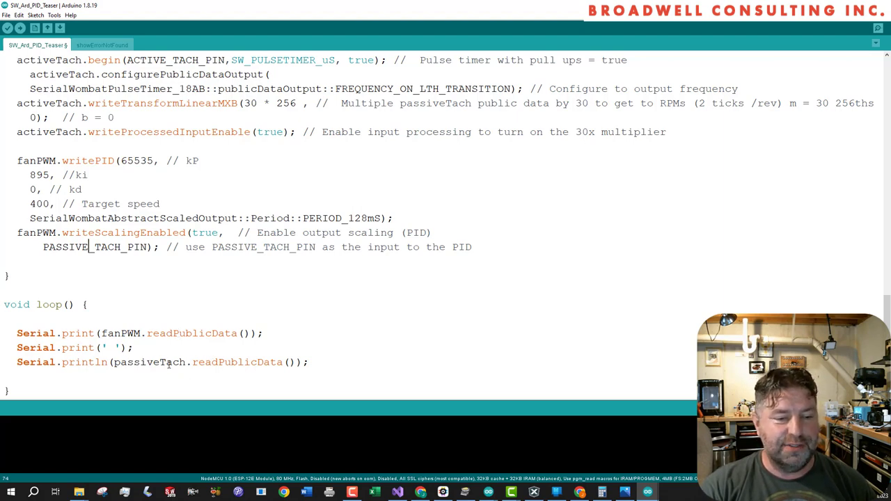
mouse_move(310, 426)
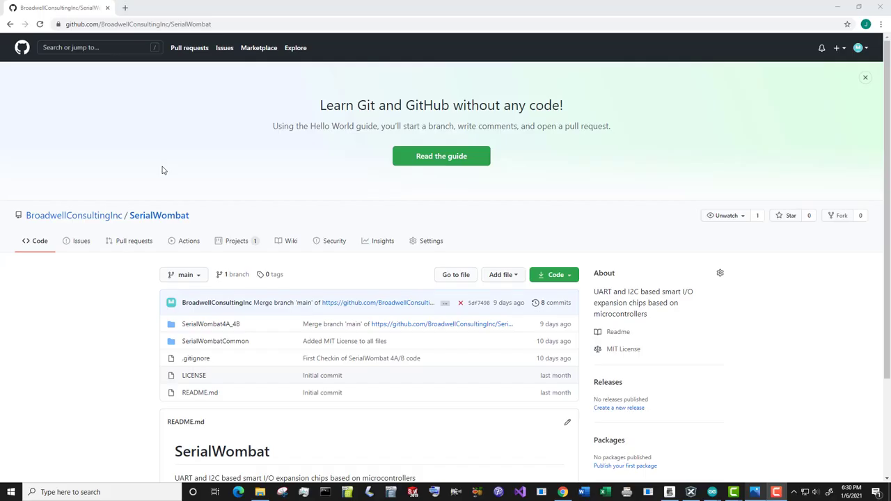
mouse_move(144, 165)
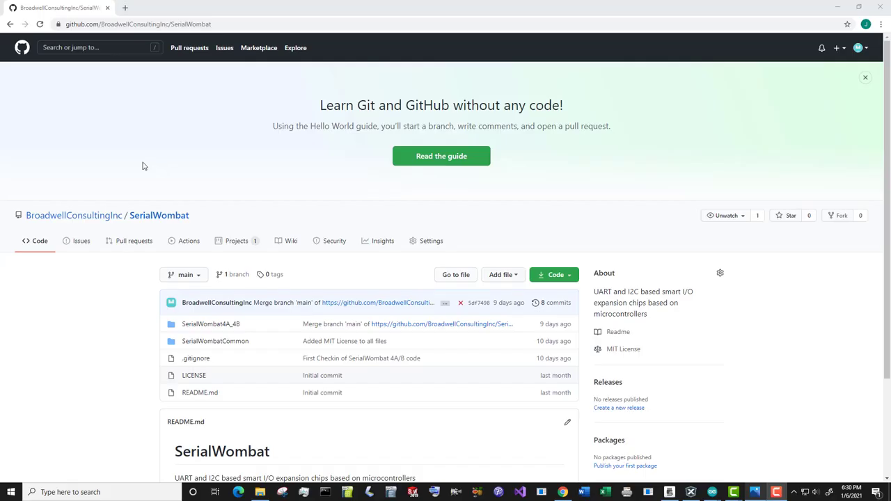
mouse_move(148, 183)
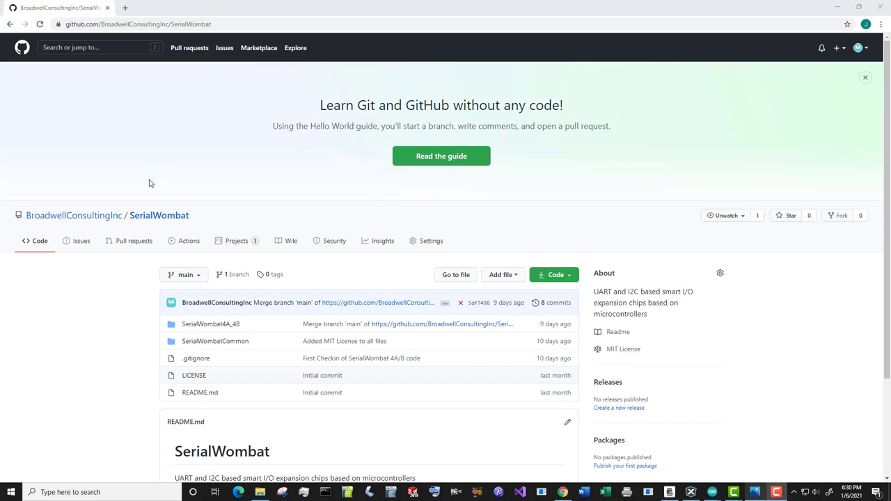
mouse_move(148, 184)
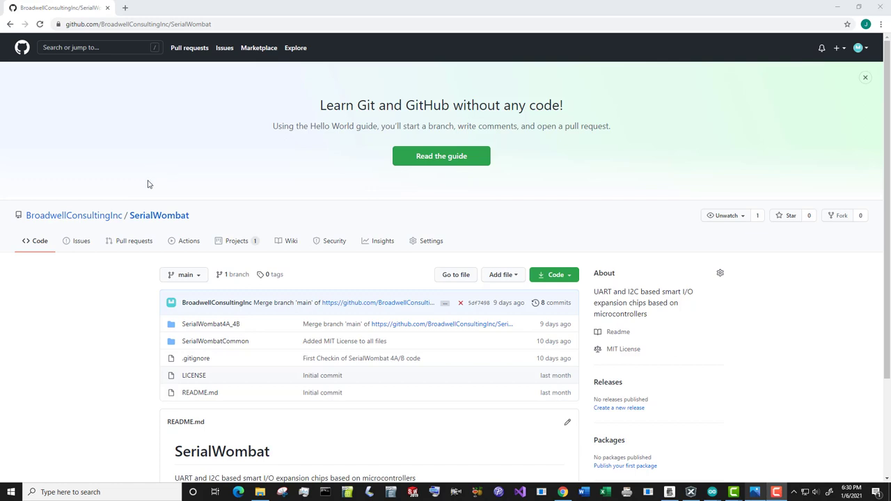
mouse_move(137, 174)
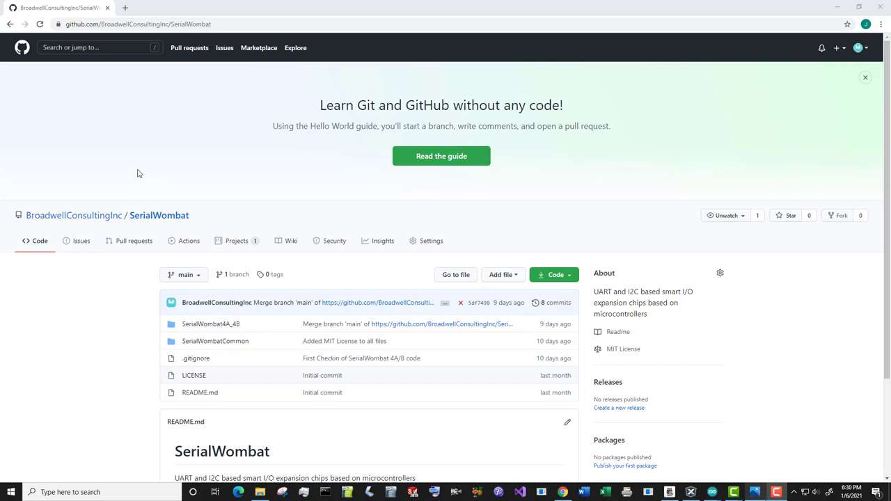
mouse_move(132, 172)
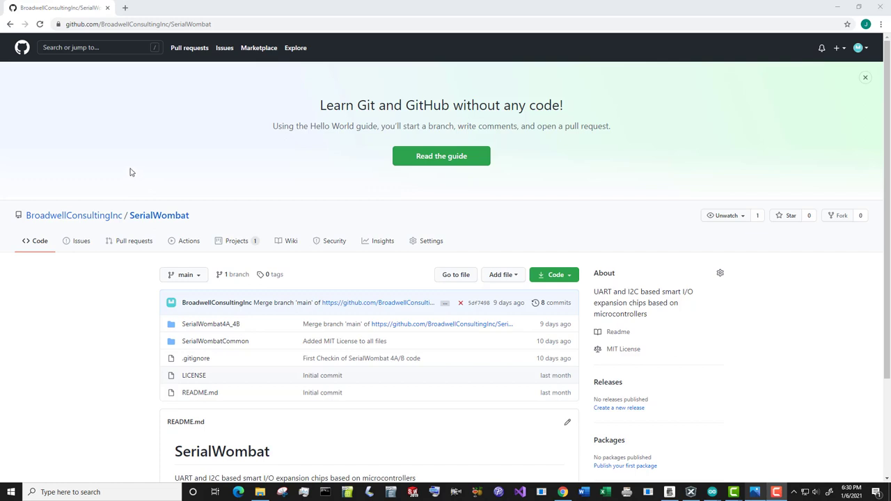